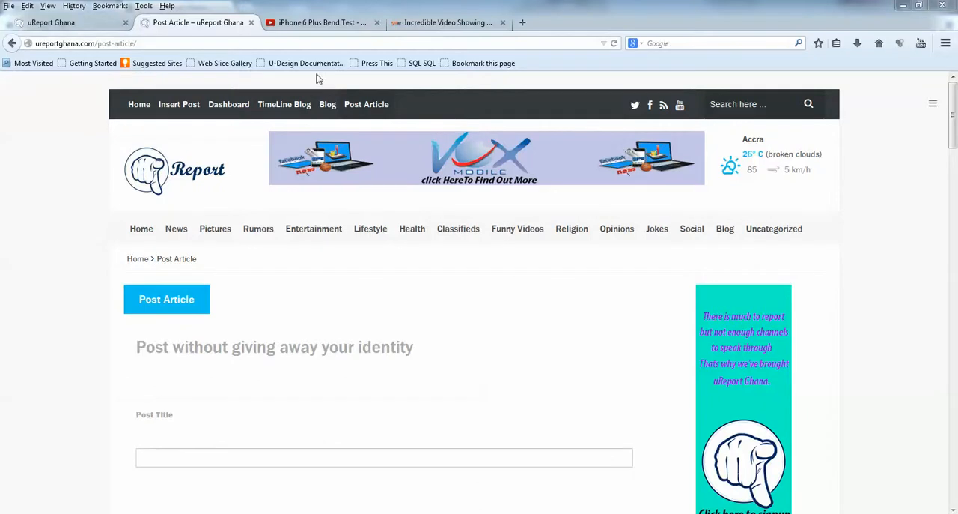
pyautogui.moveTo(50, 216)
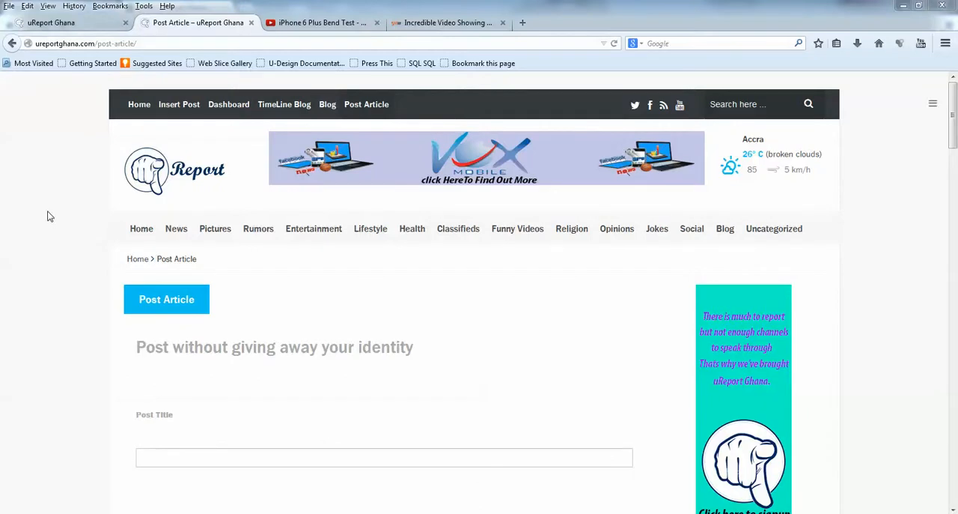
pyautogui.moveTo(59, 201)
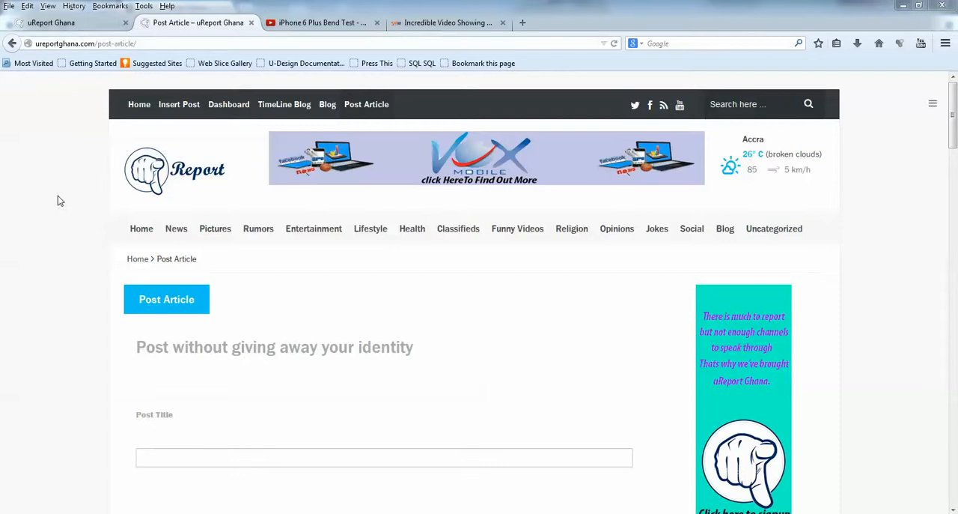
pyautogui.moveTo(437, 102)
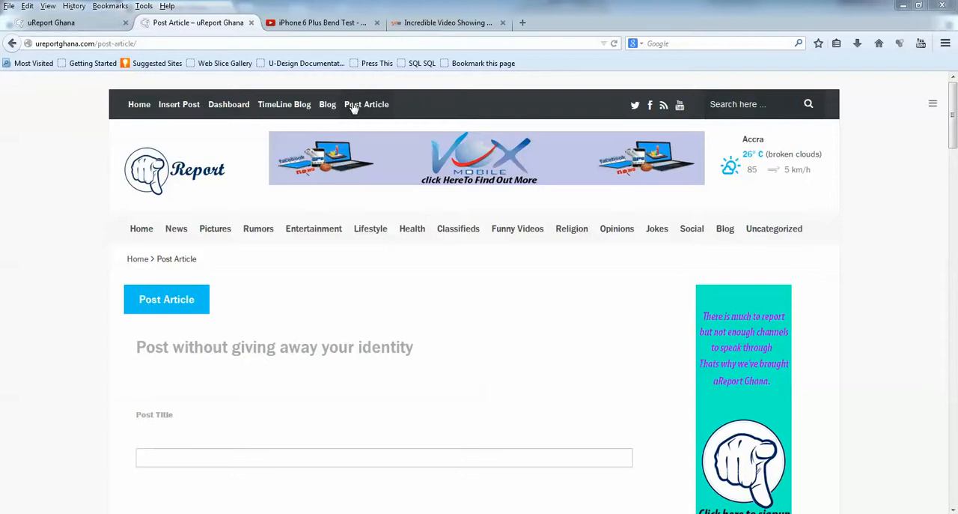
pyautogui.moveTo(433, 105)
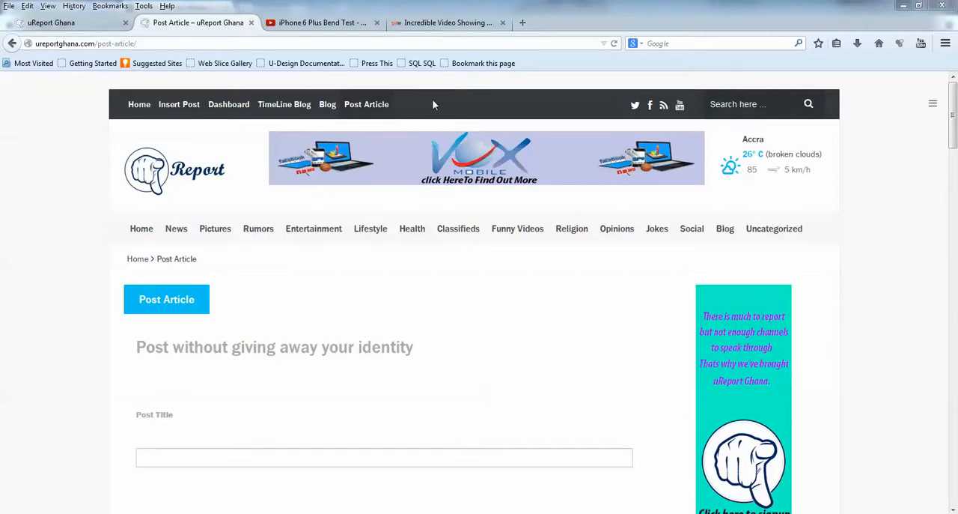
pyautogui.moveTo(432, 108)
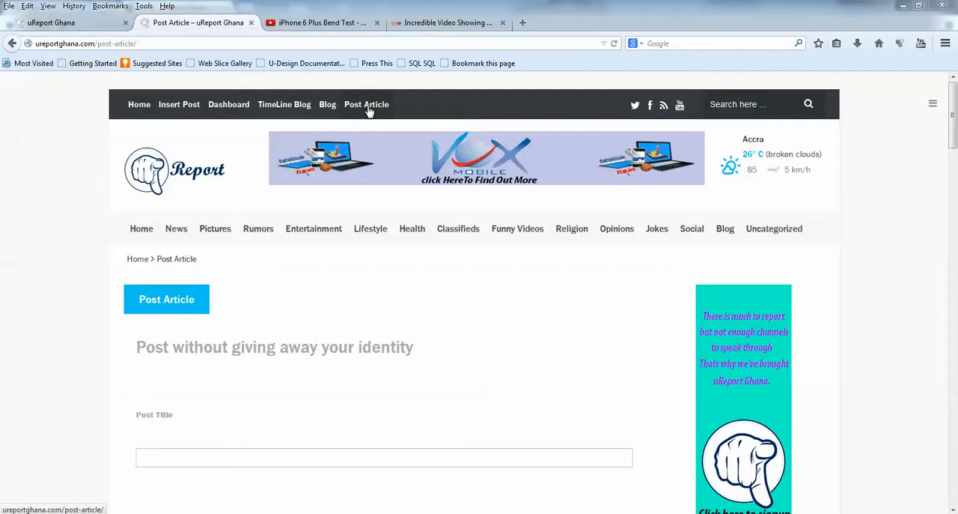
pyautogui.moveTo(277, 337)
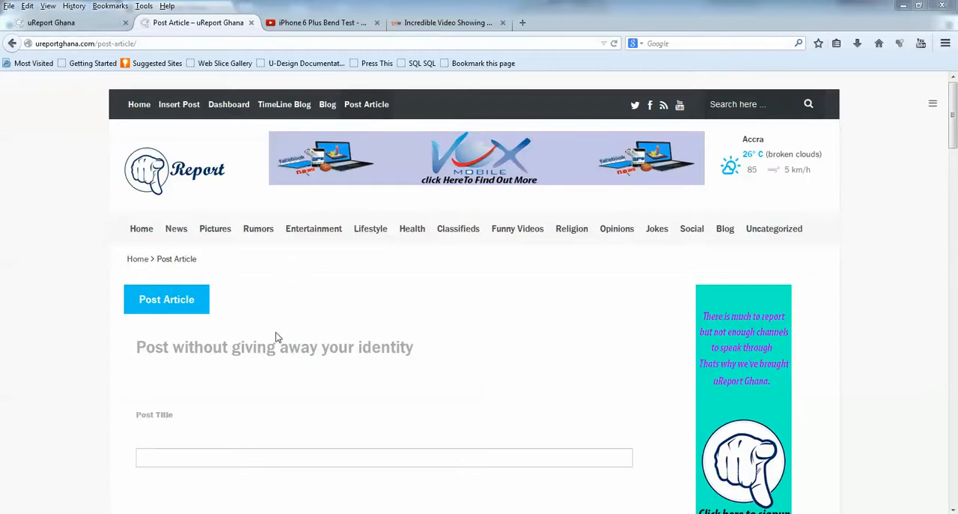
pyautogui.moveTo(284, 295)
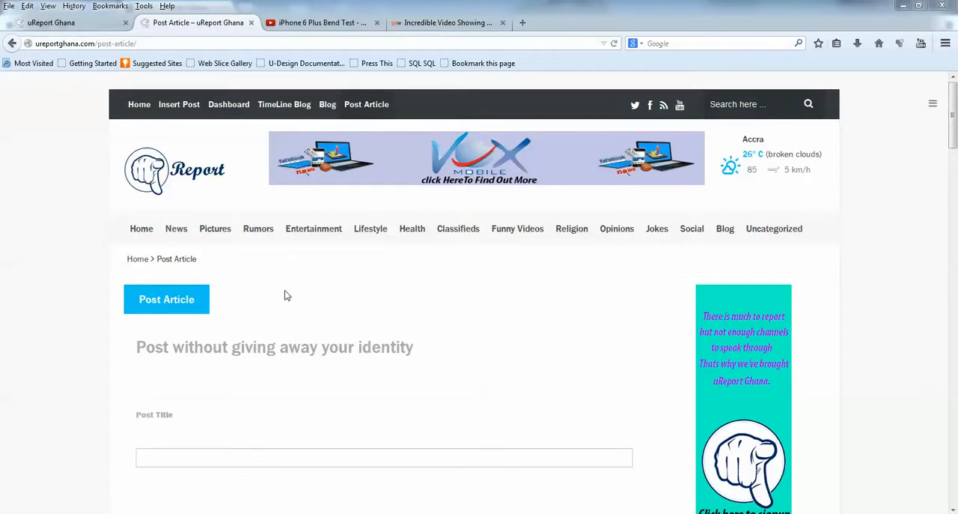
# Fill the Post Title field with 'Iphone 6 Bend Test' from the autocomplete suggestions
pyautogui.scroll(-3)
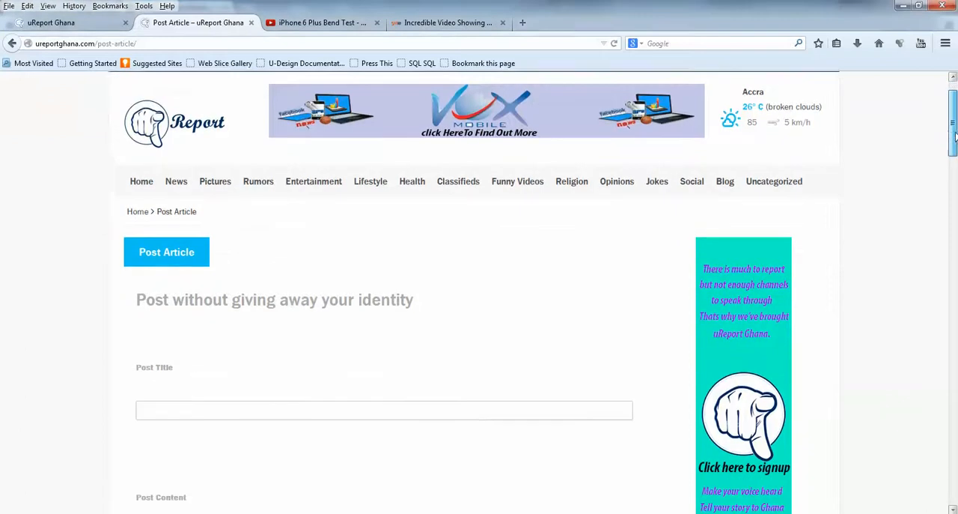
pyautogui.scroll(-3)
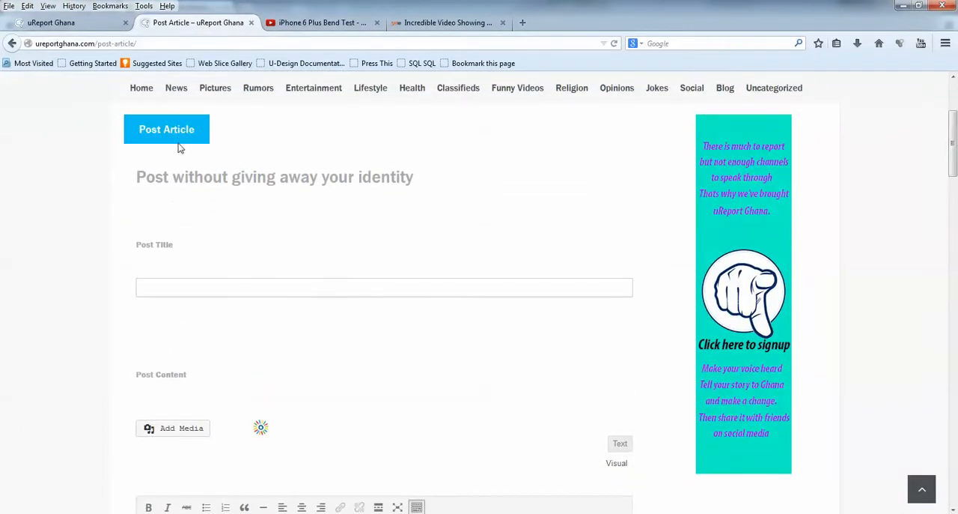
pyautogui.click(383, 287)
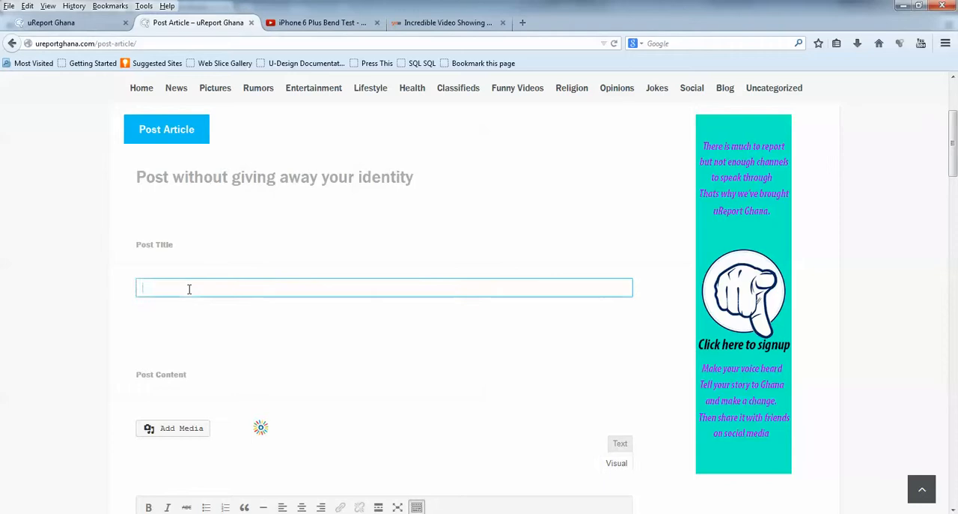
pyautogui.click(383, 287)
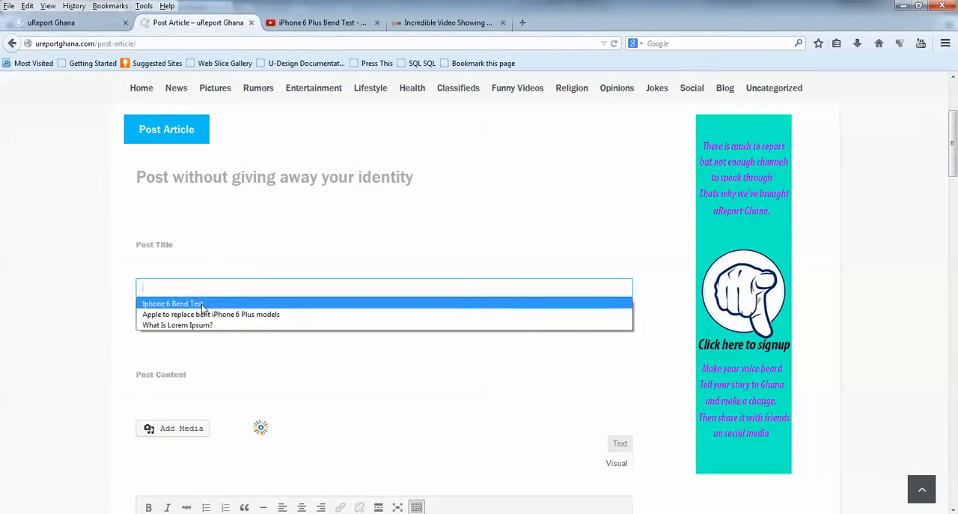
pyautogui.click(172, 304)
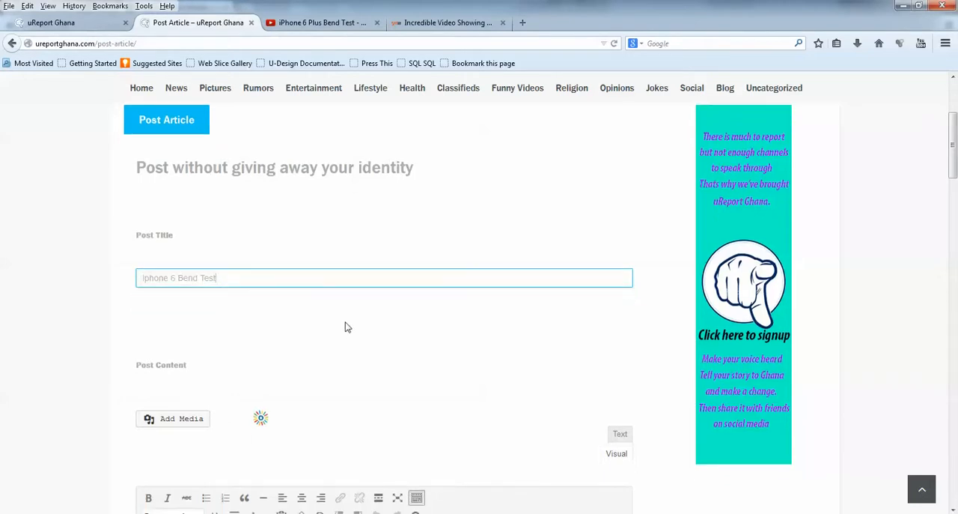
pyautogui.scroll(-3)
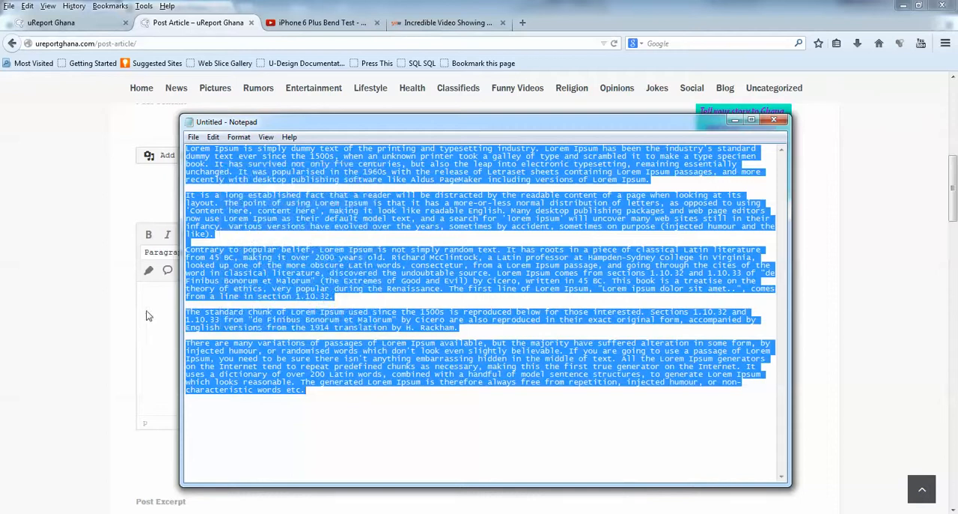
# Paste the copied Lorem Ipsum paragraphs into the Post Content editor
pyautogui.click(773, 119)
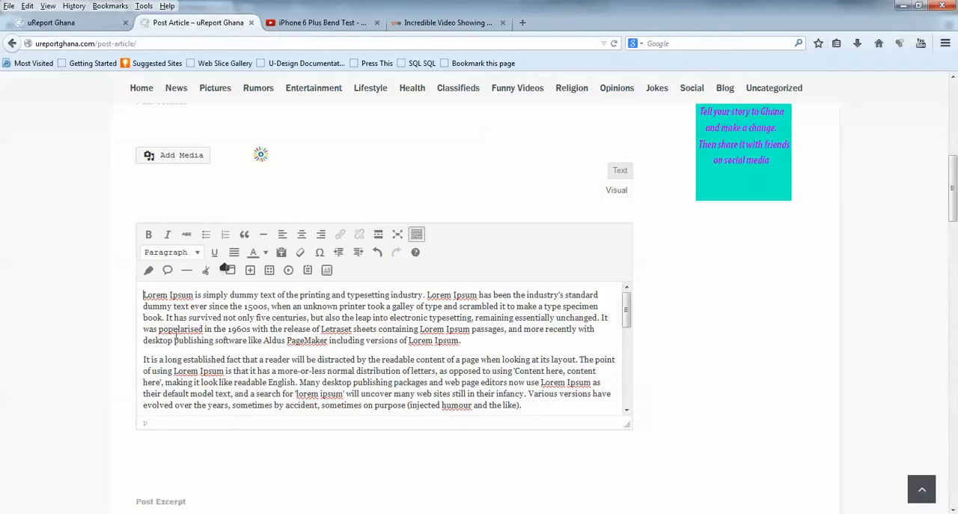
pyautogui.moveTo(177, 332)
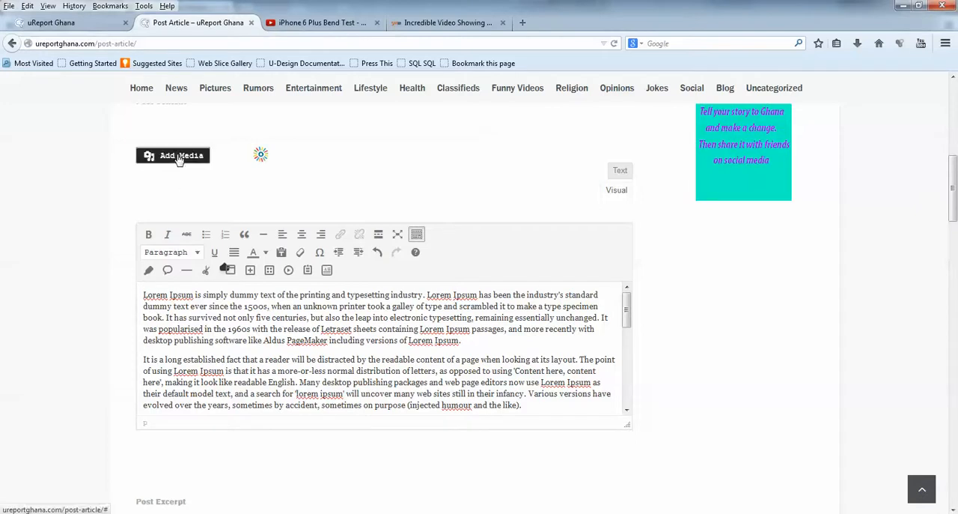
pyautogui.moveTo(174, 156)
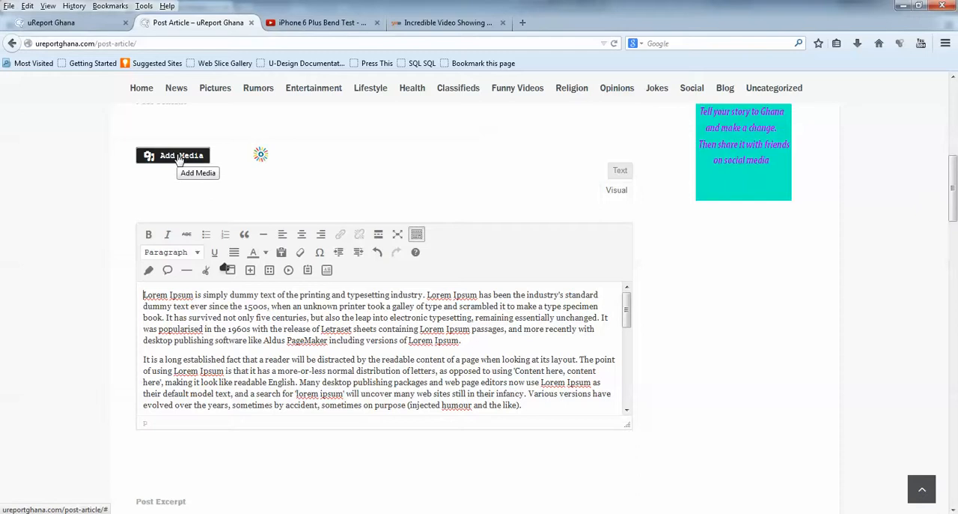
# Start uploading a new media file via Add Media > Upload Files > Select Files
pyautogui.click(174, 156)
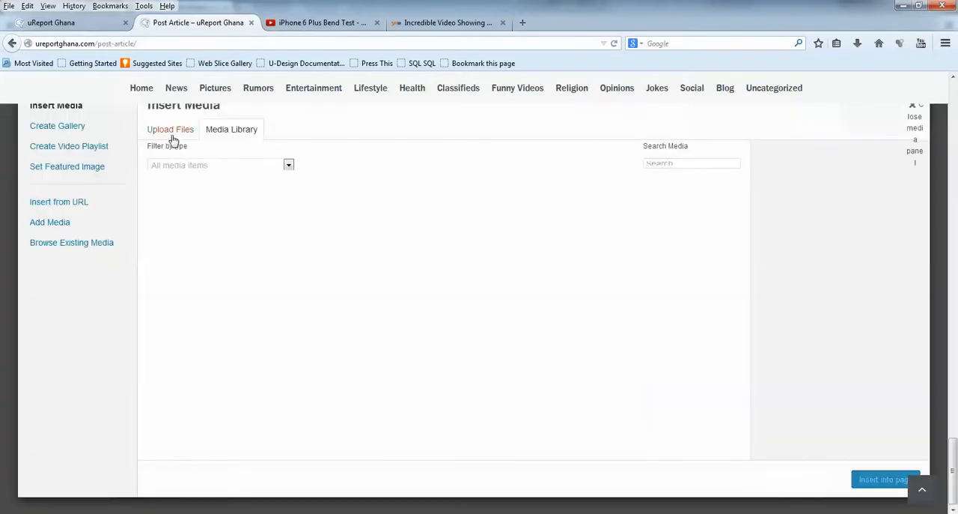
pyautogui.click(170, 129)
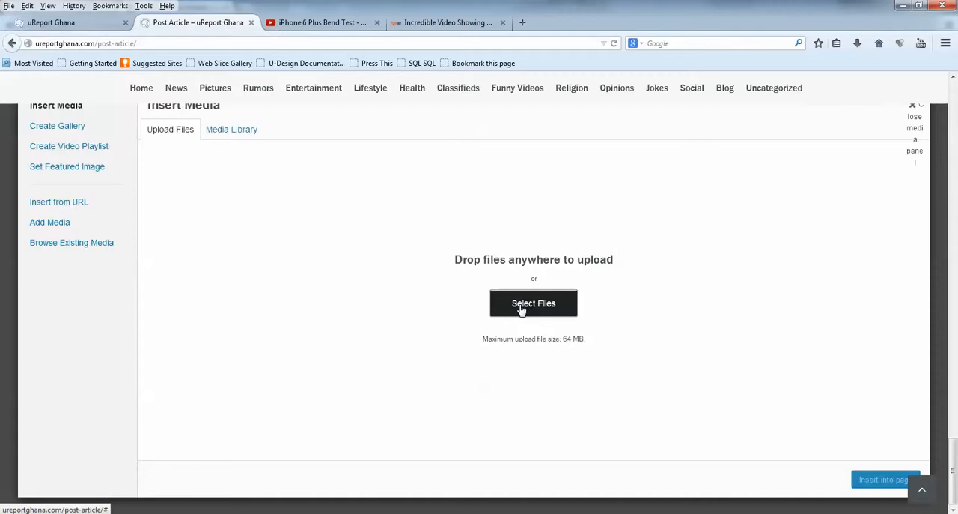
pyautogui.click(533, 304)
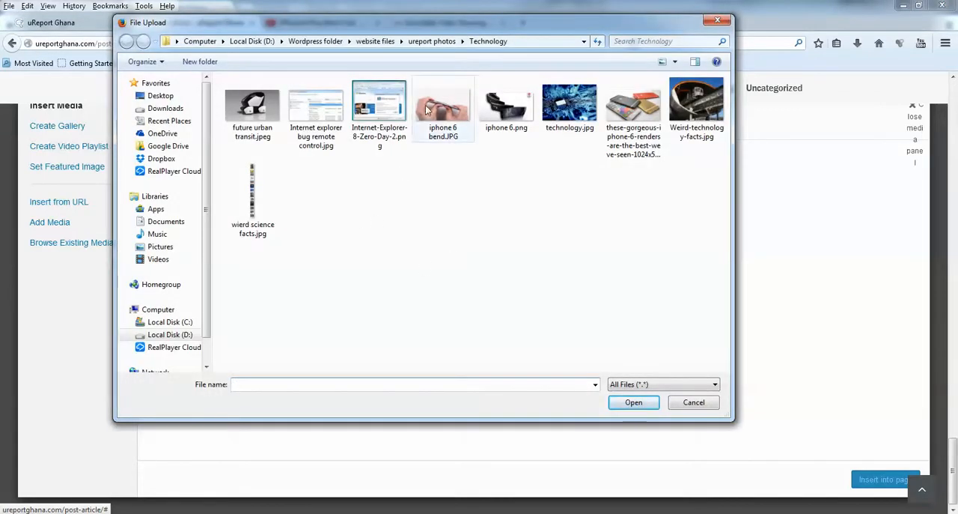
pyautogui.moveTo(443, 105)
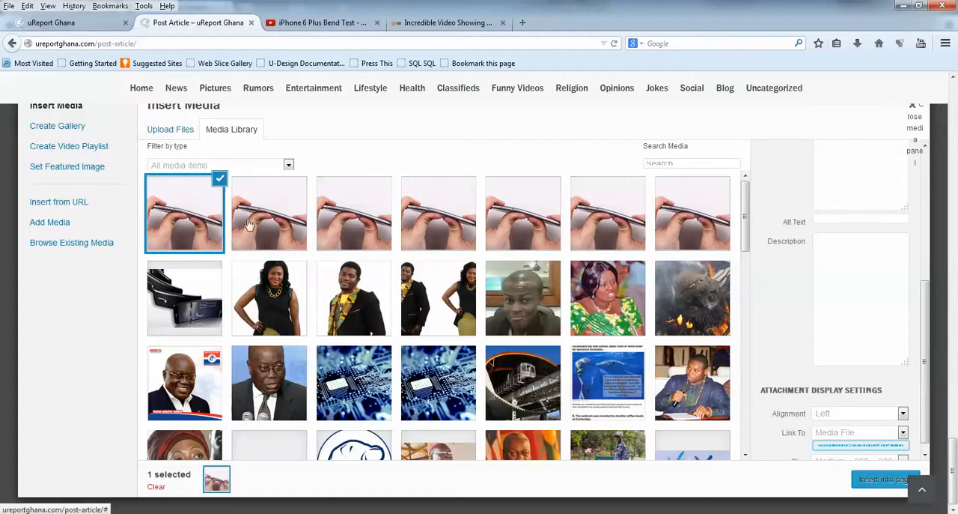
# Insert the left-aligned iPhone 6 bend photo into the post content
pyautogui.scroll(-3)
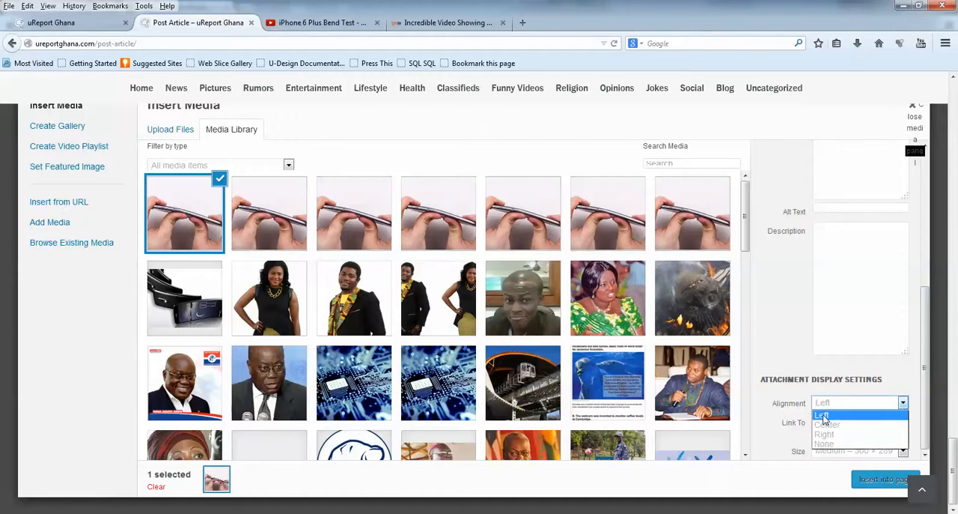
pyautogui.moveTo(827, 424)
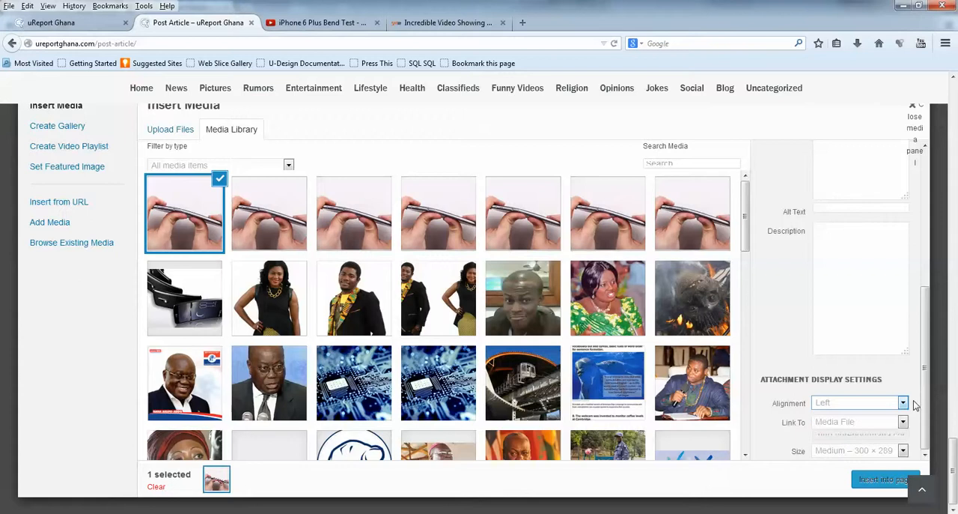
pyautogui.moveTo(880, 473)
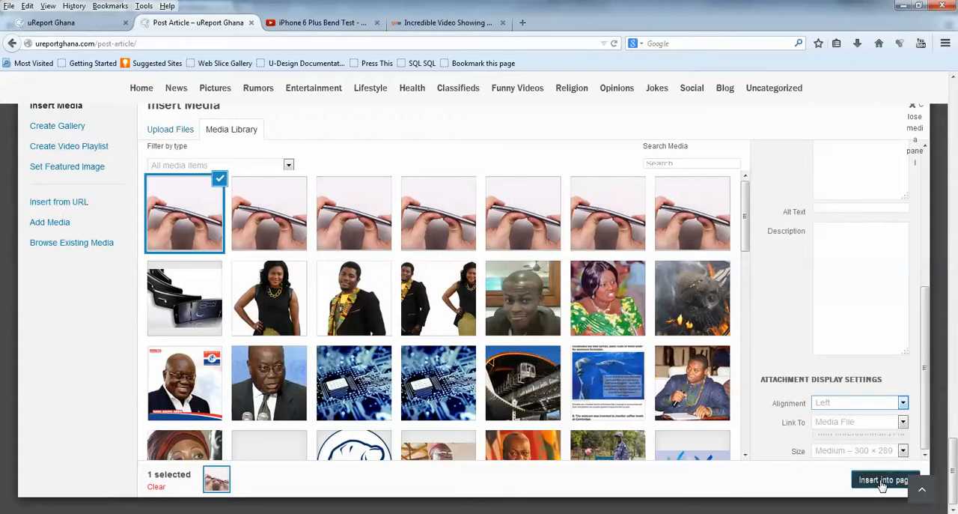
pyautogui.click(884, 479)
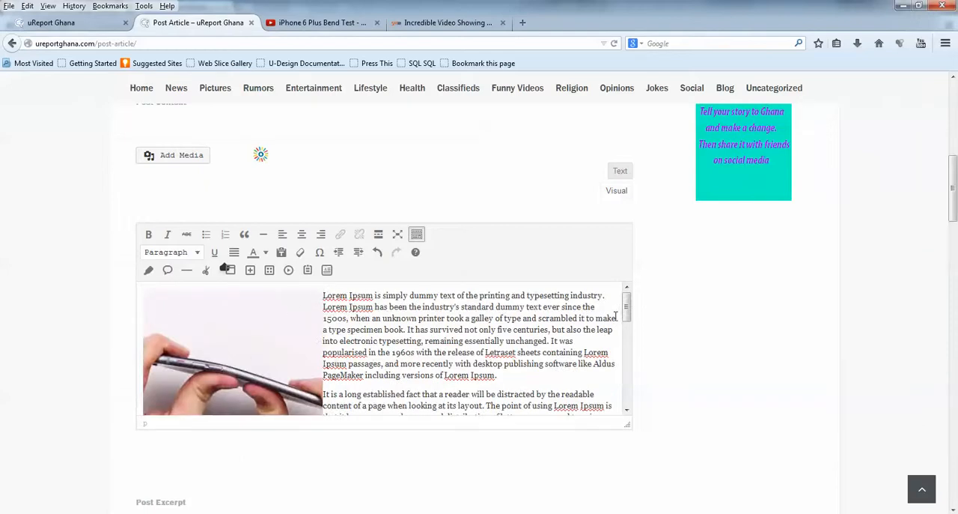
# Scroll the post body down to the blank line after the 'section 1.10.32.' paragraph
pyautogui.scroll(-3)
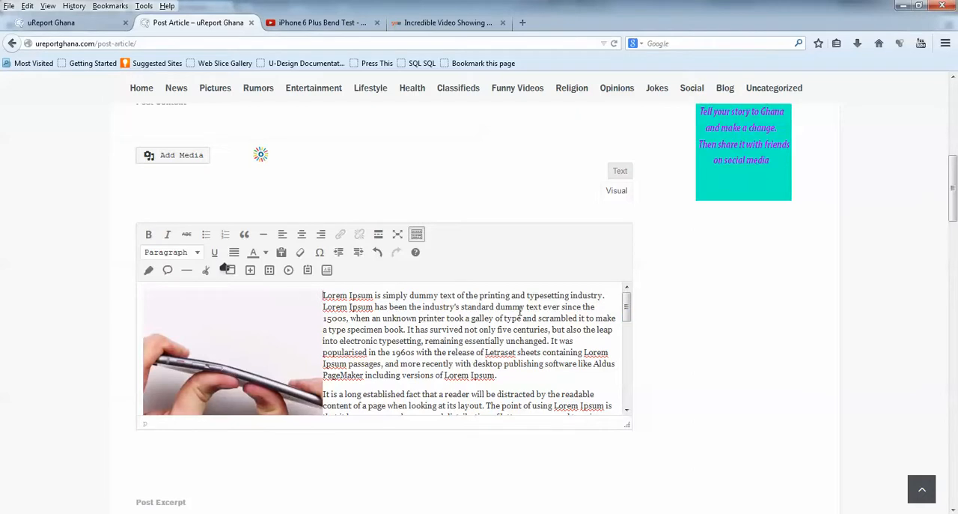
pyautogui.scroll(-3)
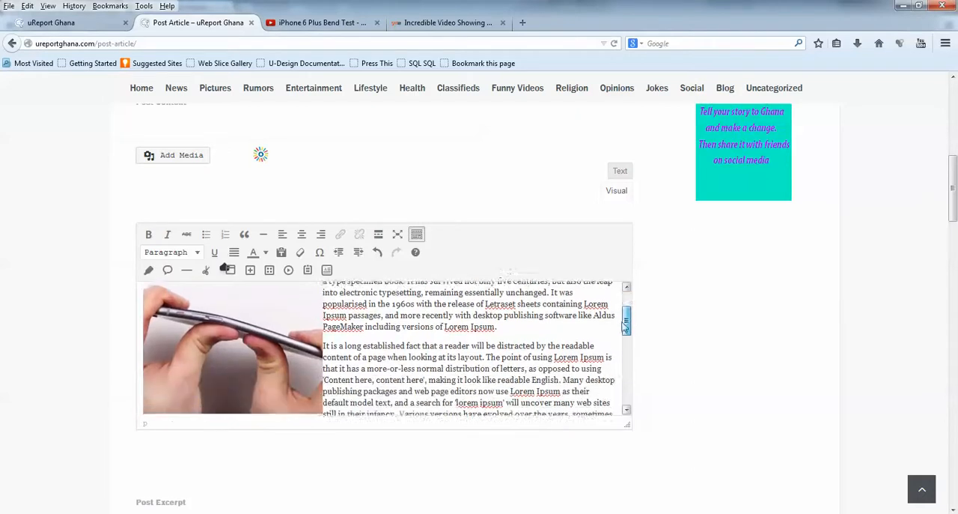
pyautogui.scroll(-3)
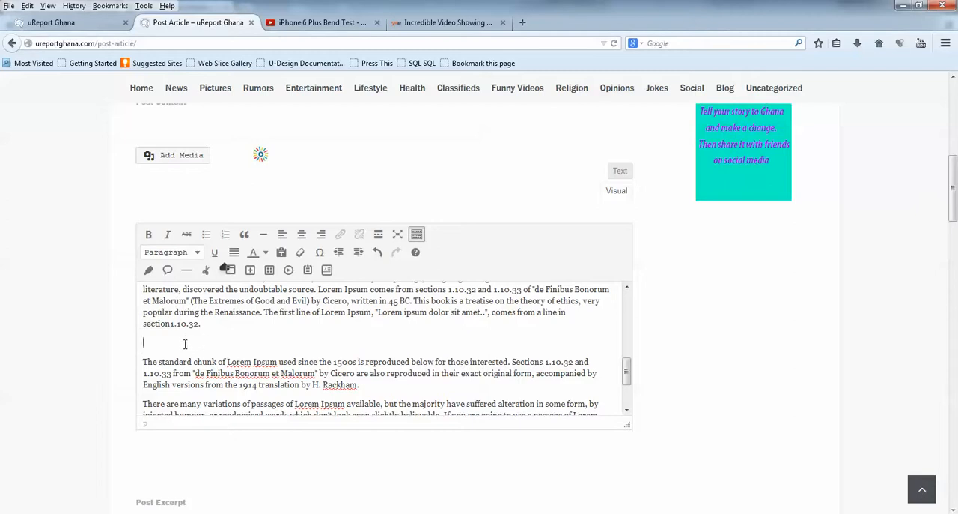
pyautogui.moveTo(190, 345)
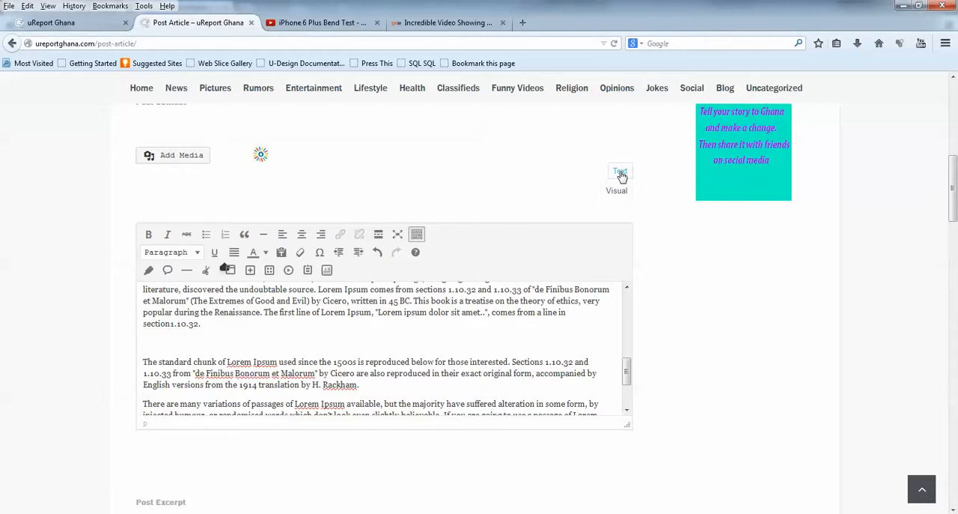
# Switch the post editor from Visual to Text (HTML) mode
pyautogui.click(620, 174)
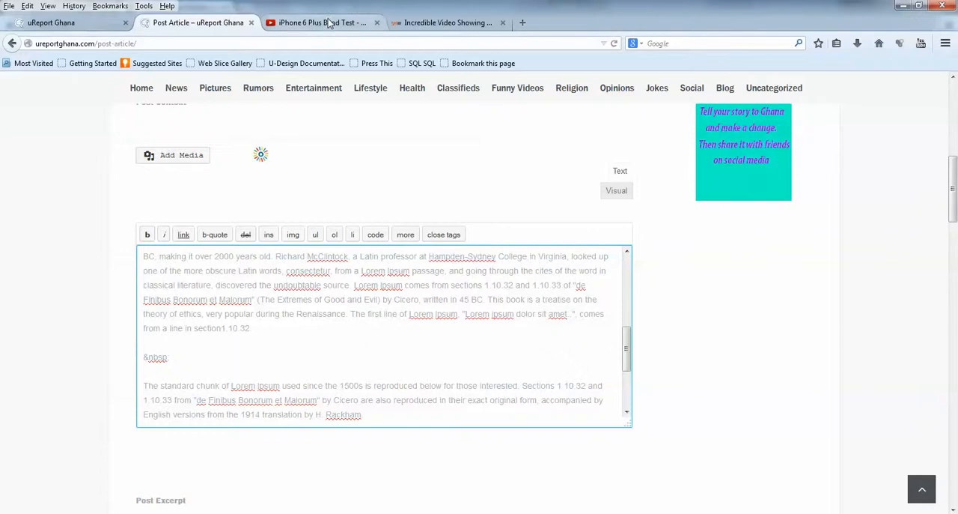
# On YouTube, select the 560×315 iframe embed code for the bend test video and copy it
pyautogui.click(322, 21)
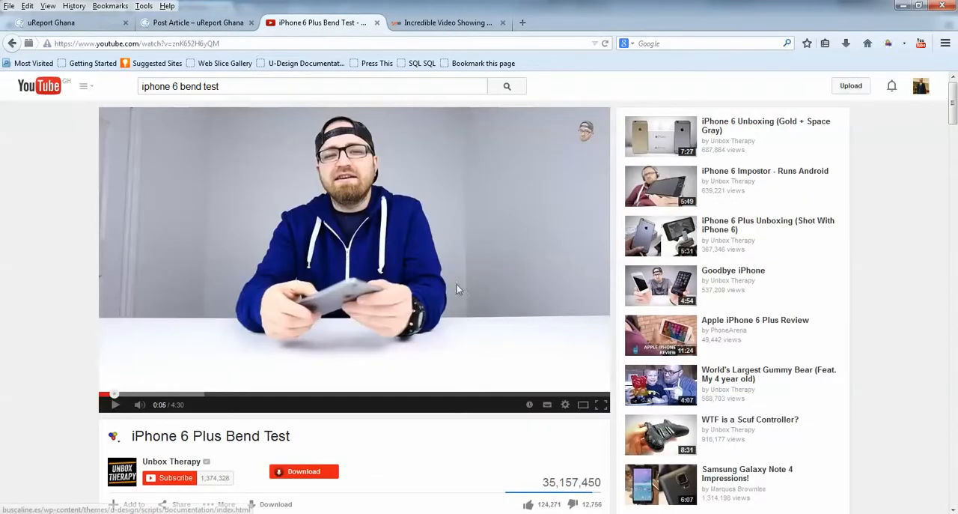
pyautogui.scroll(-3)
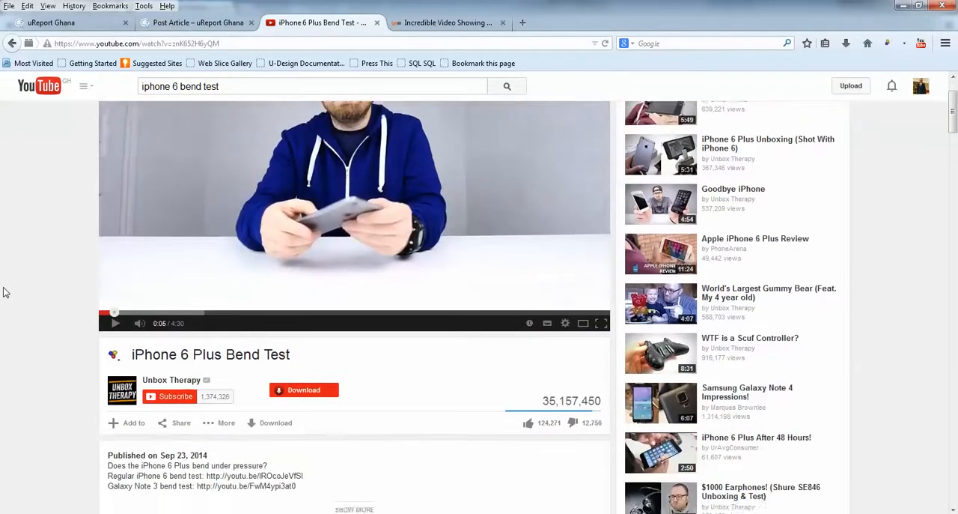
pyautogui.scroll(-3)
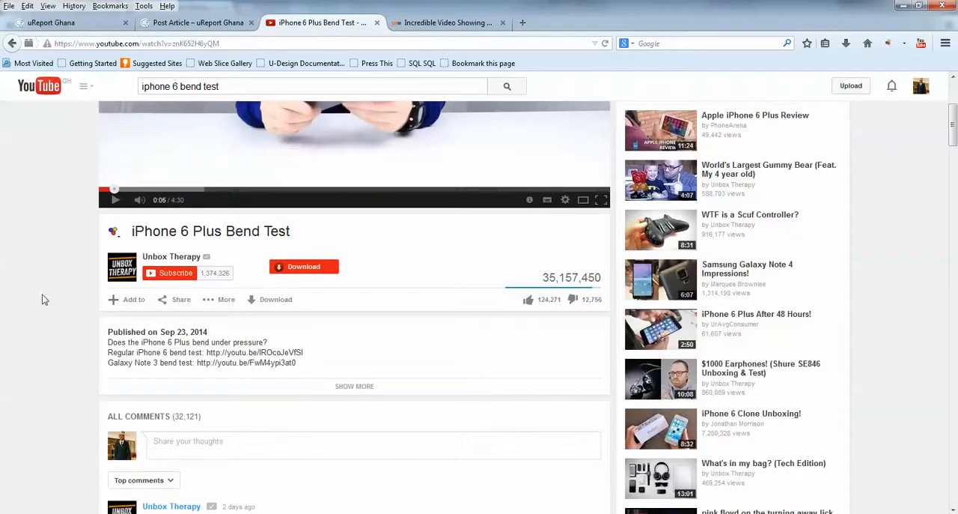
pyautogui.click(180, 299)
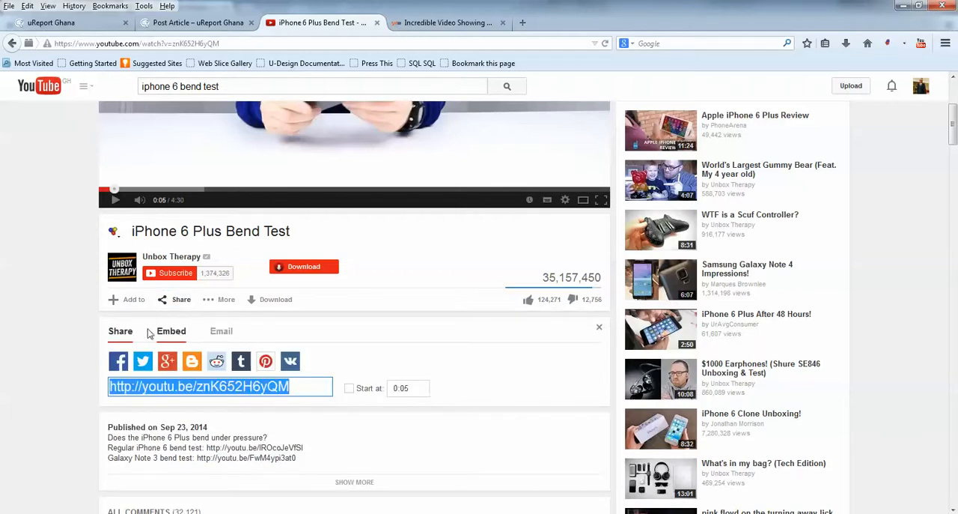
pyautogui.moveTo(171, 330)
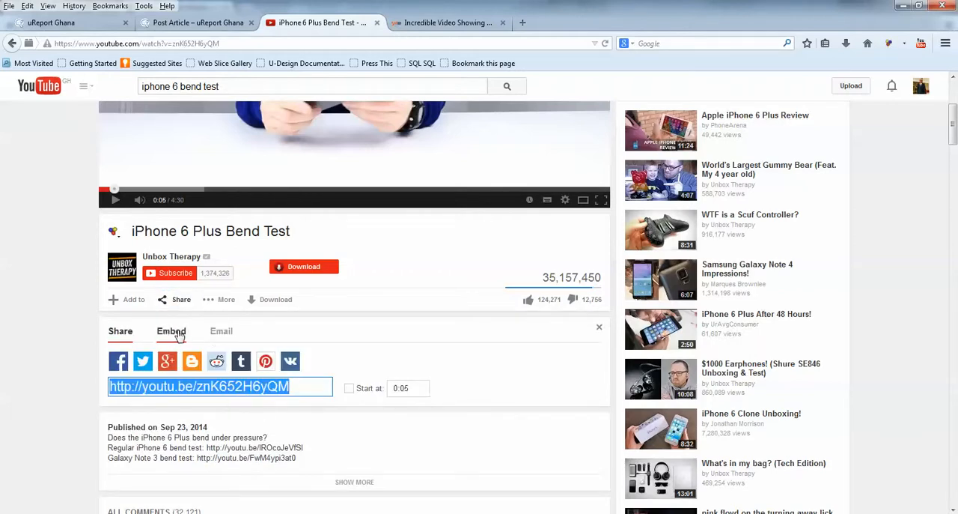
pyautogui.click(170, 331)
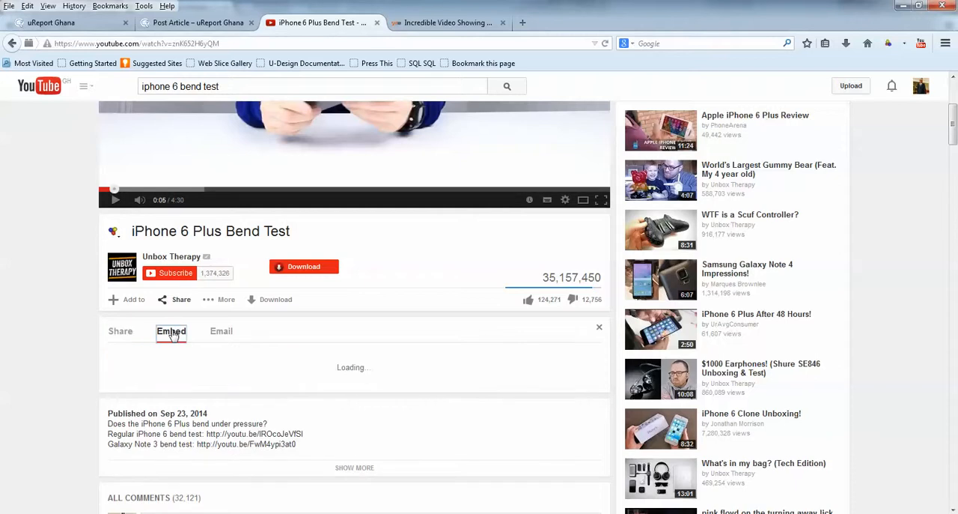
pyautogui.click(171, 331)
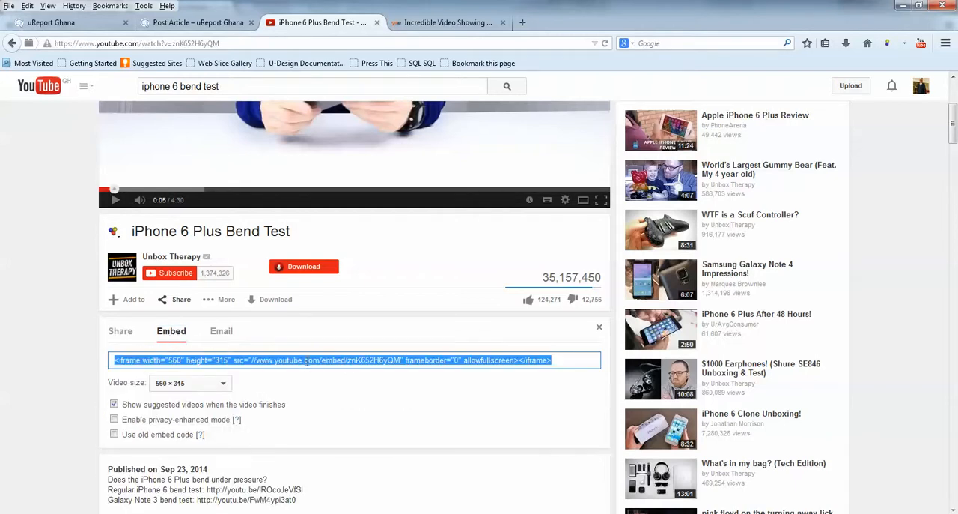
pyautogui.rightClick(352, 359)
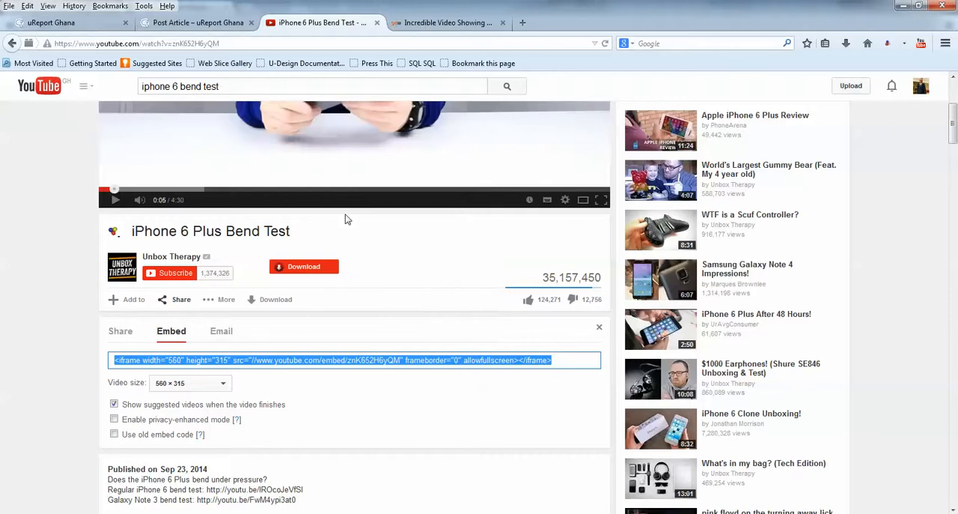
# Paste the YouTube iframe embed code on the blank line and preview it in Visual mode
pyautogui.click(198, 22)
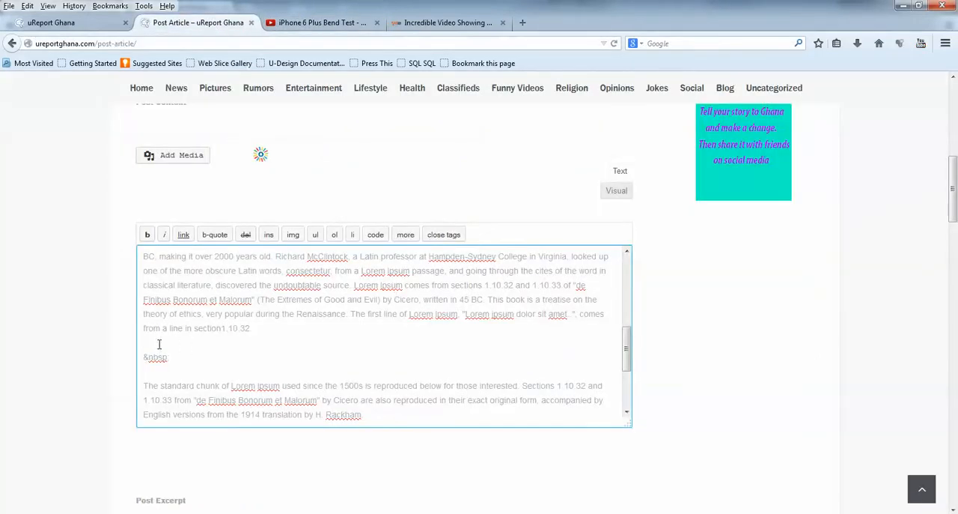
pyautogui.write('<iframe width="560" height="315" src="//www.youtube.com/embed/znK652H6yQM" frameborder="0" allowfullscreen></iframe>')
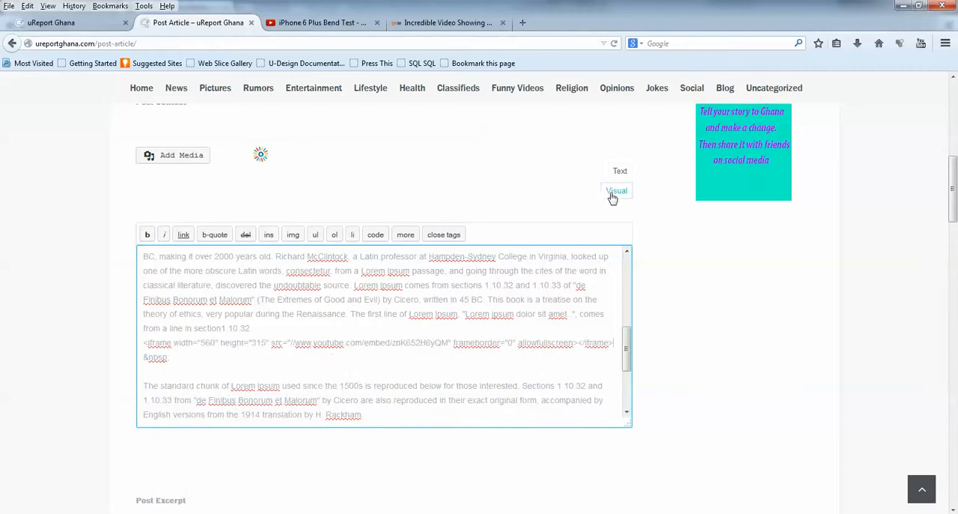
pyautogui.click(617, 188)
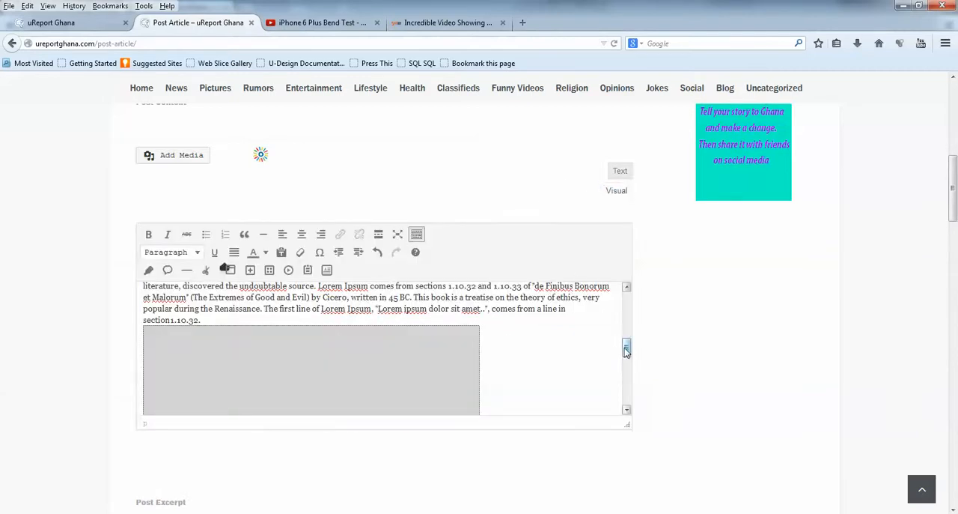
pyautogui.scroll(-3)
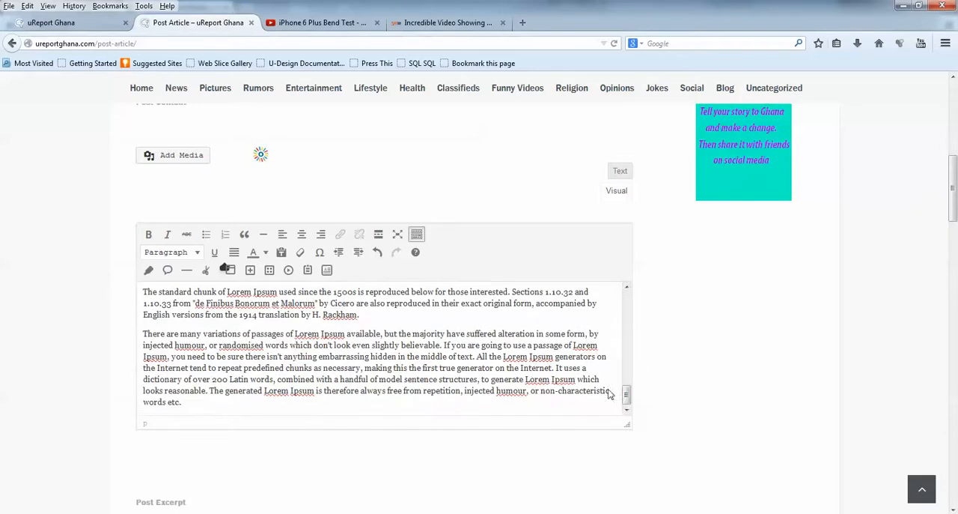
pyautogui.scroll(-3)
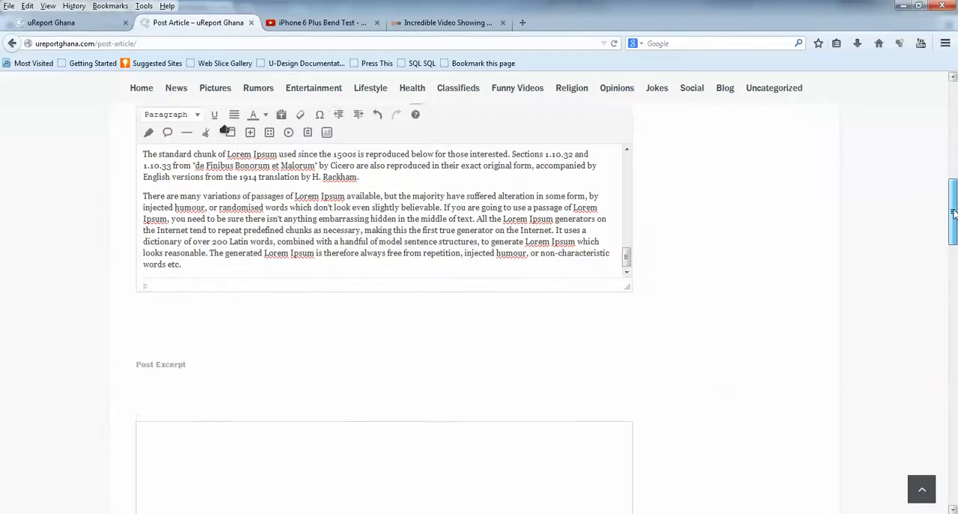
pyautogui.scroll(-3)
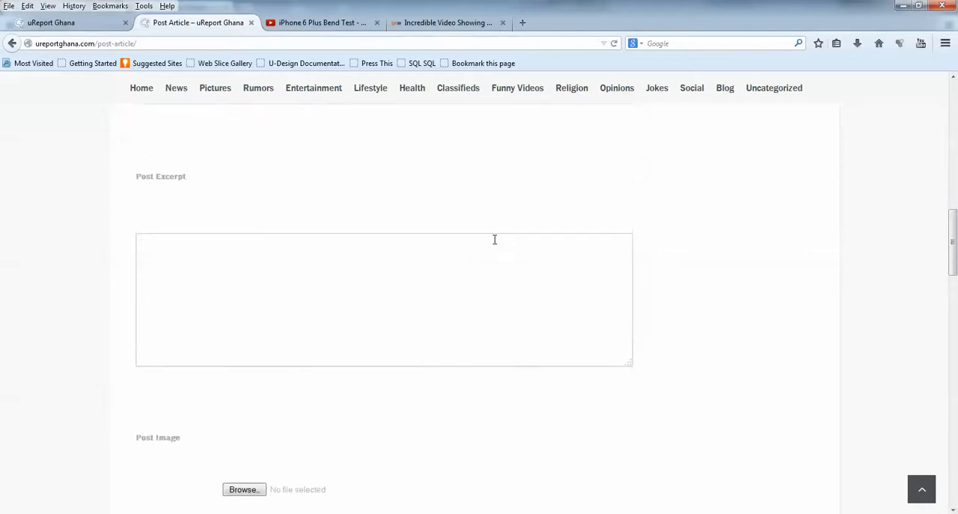
# Copy the post's first Lorem Ipsum paragraph into the Post Excerpt field
pyautogui.click(384, 300)
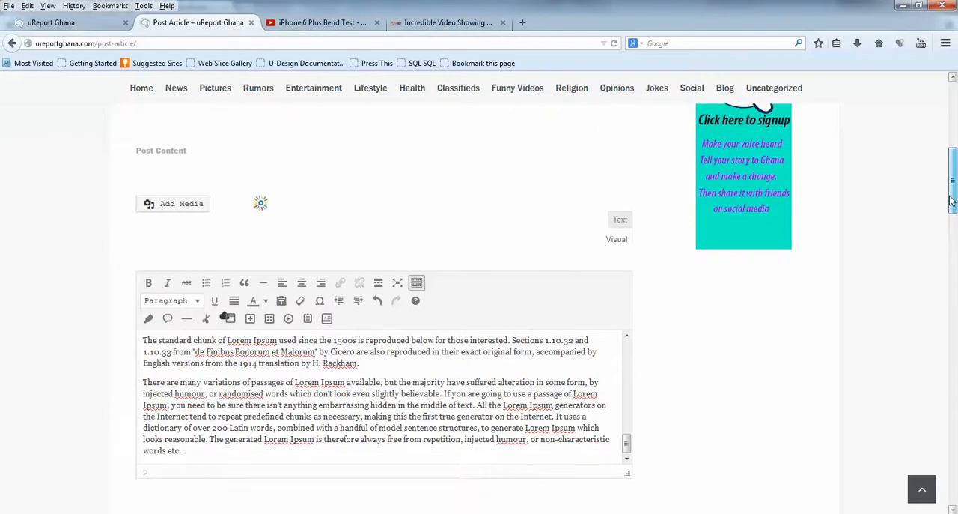
pyautogui.scroll(-3)
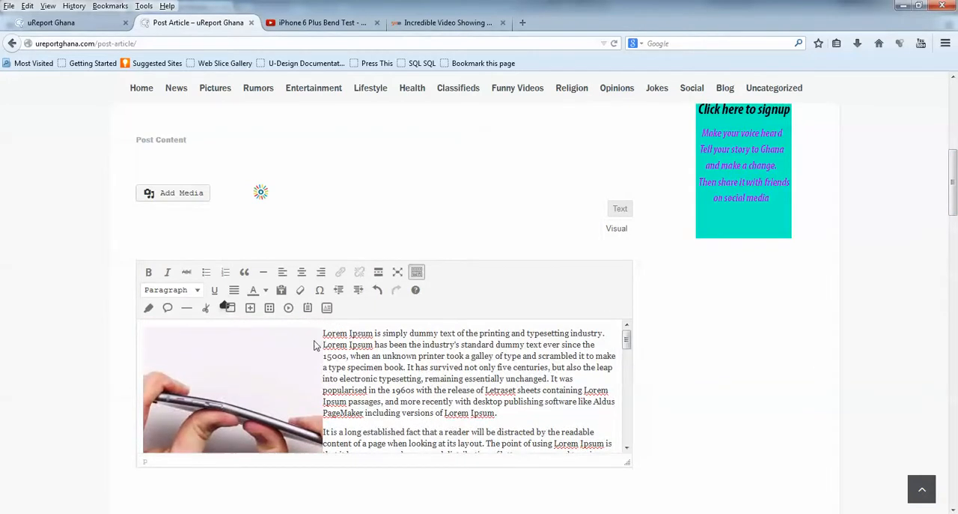
pyautogui.moveTo(324, 333); pyautogui.dragTo(496, 413)
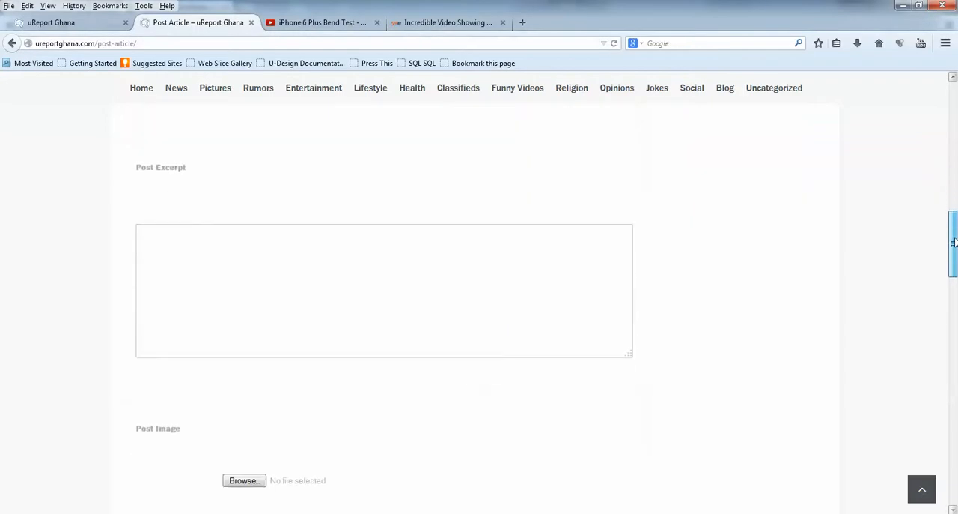
pyautogui.scroll(-3)
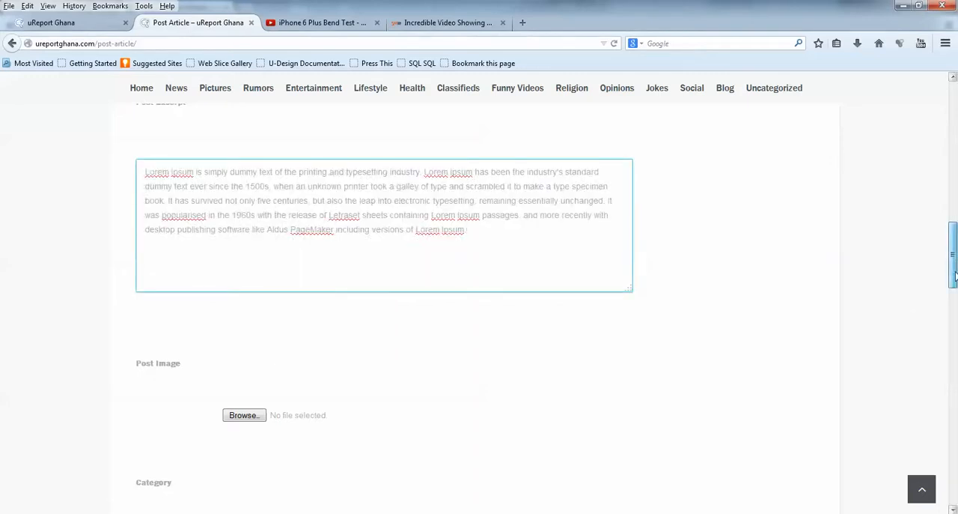
pyautogui.scroll(-3)
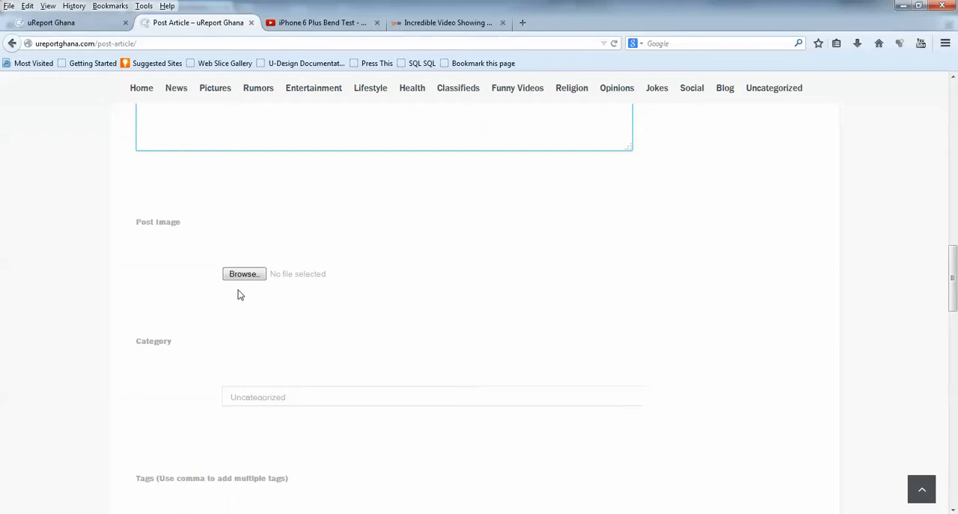
# Attach iphone 6 bend.JPG from the Technology folder as the Post Image
pyautogui.click(243, 272)
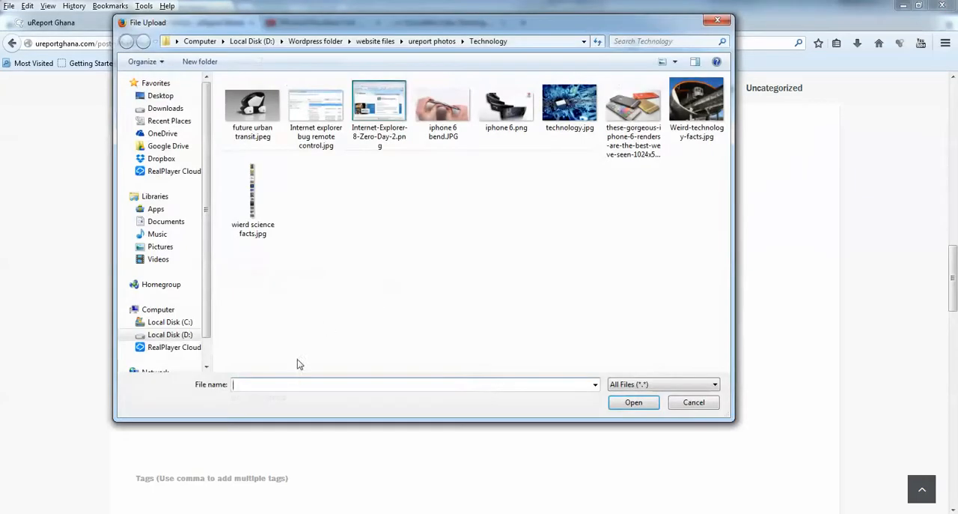
pyautogui.click(443, 105)
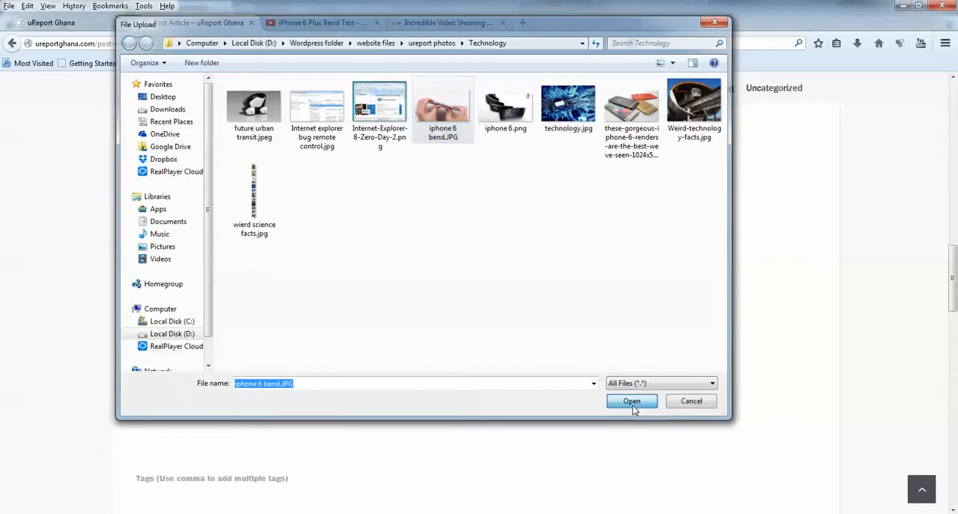
pyautogui.click(632, 402)
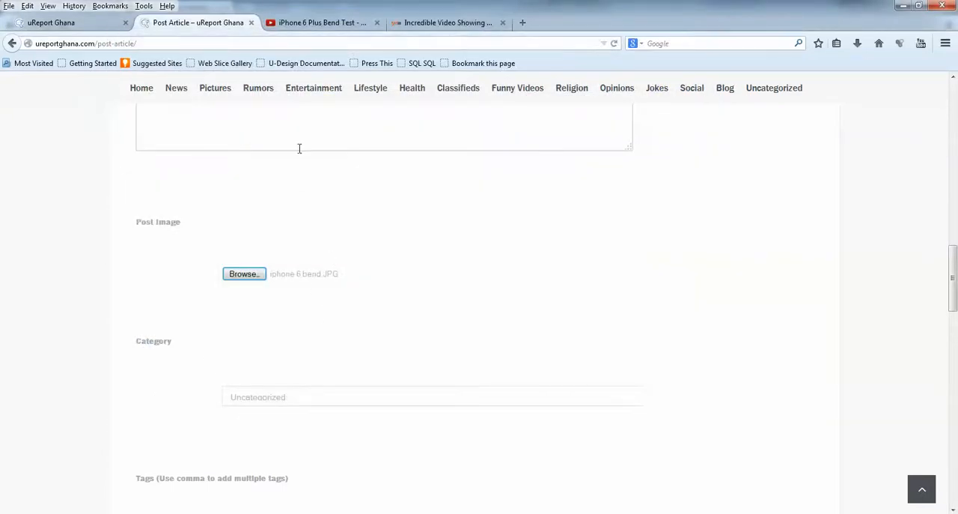
pyautogui.moveTo(302, 314)
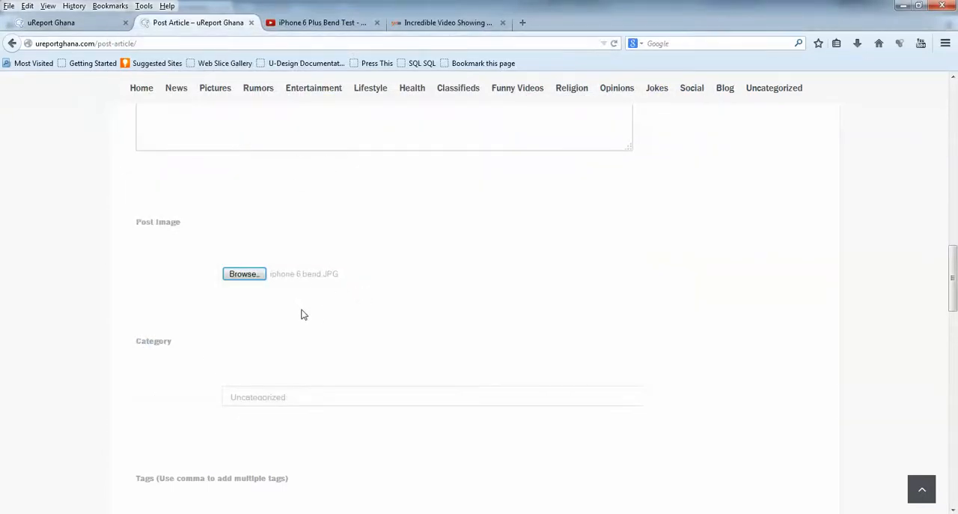
pyautogui.moveTo(342, 308)
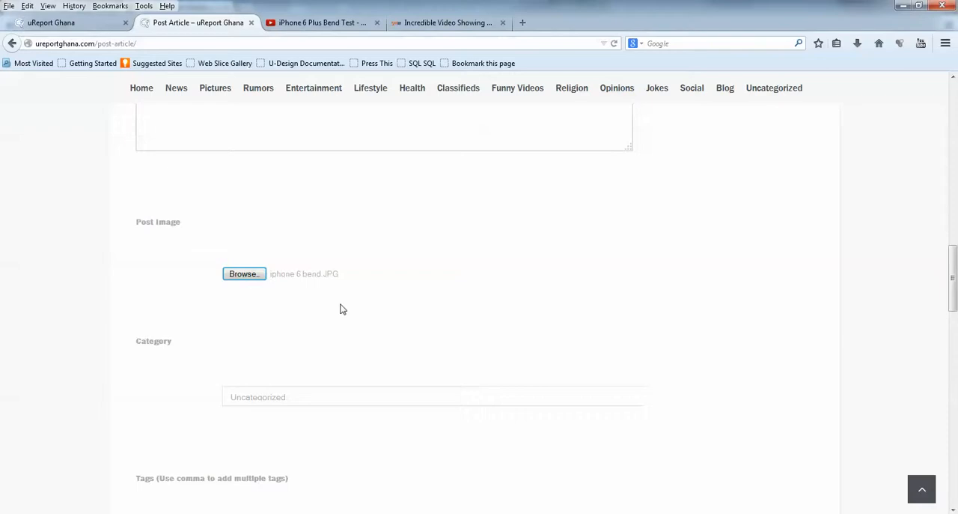
pyautogui.moveTo(339, 276)
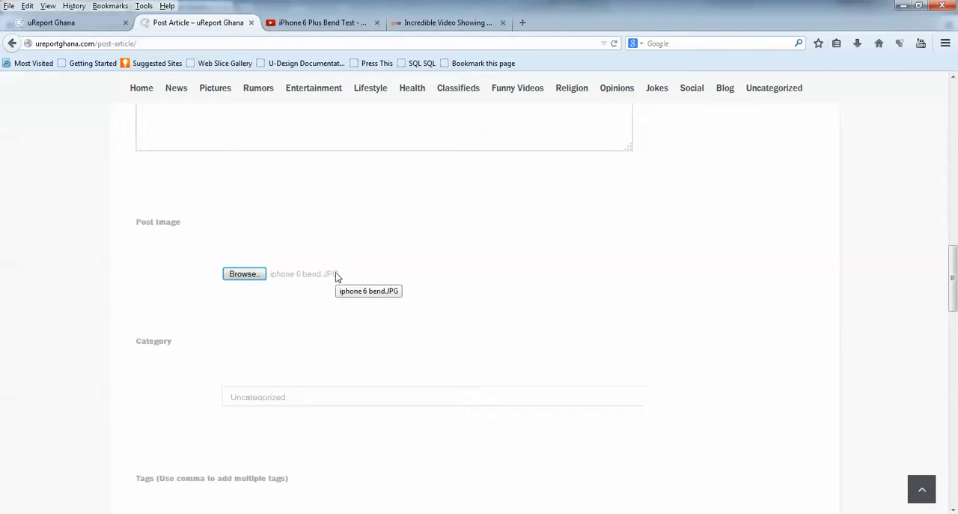
pyautogui.moveTo(303, 399)
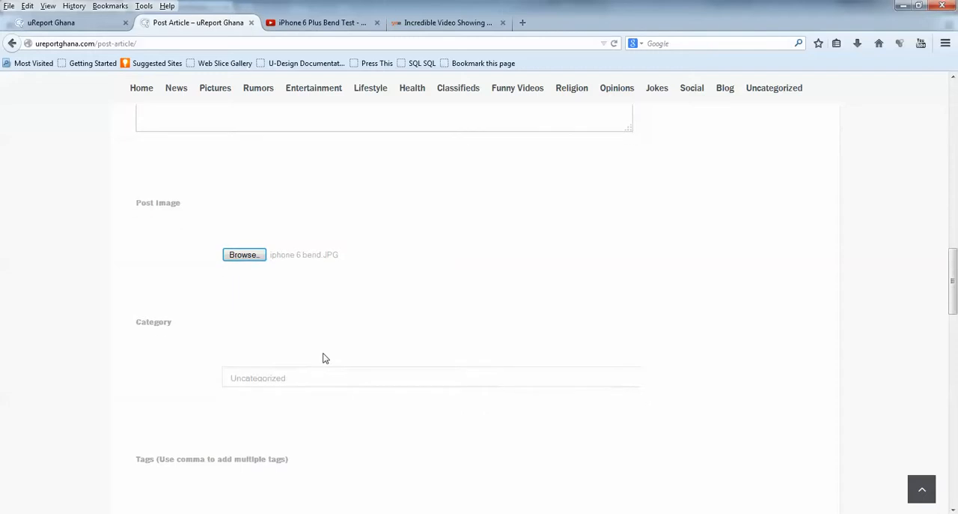
# Choose Technology in the Category dropdown for the article
pyautogui.scroll(-3)
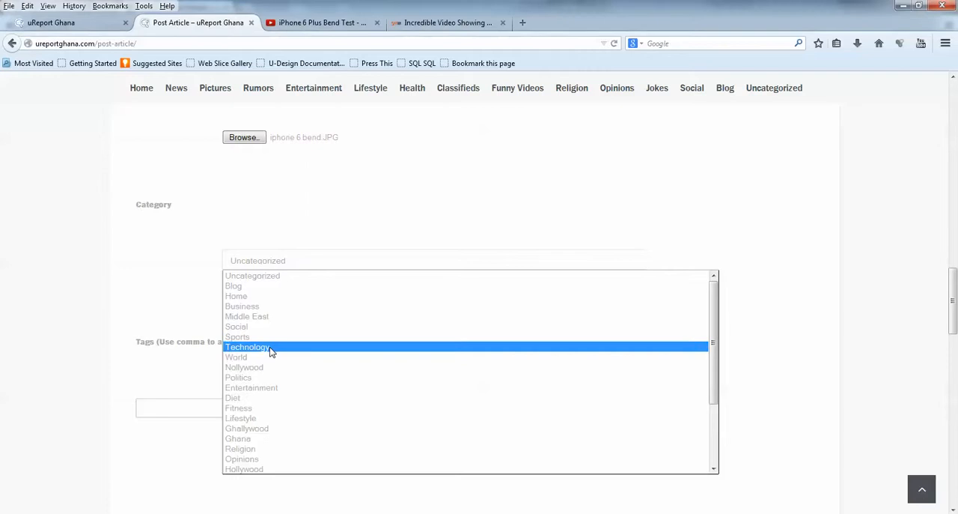
pyautogui.click(247, 347)
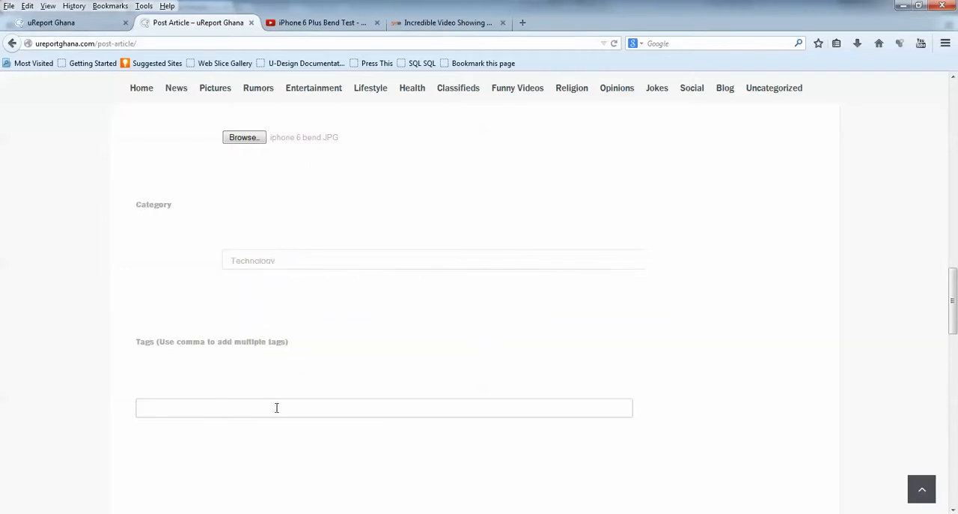
pyautogui.moveTo(192, 407)
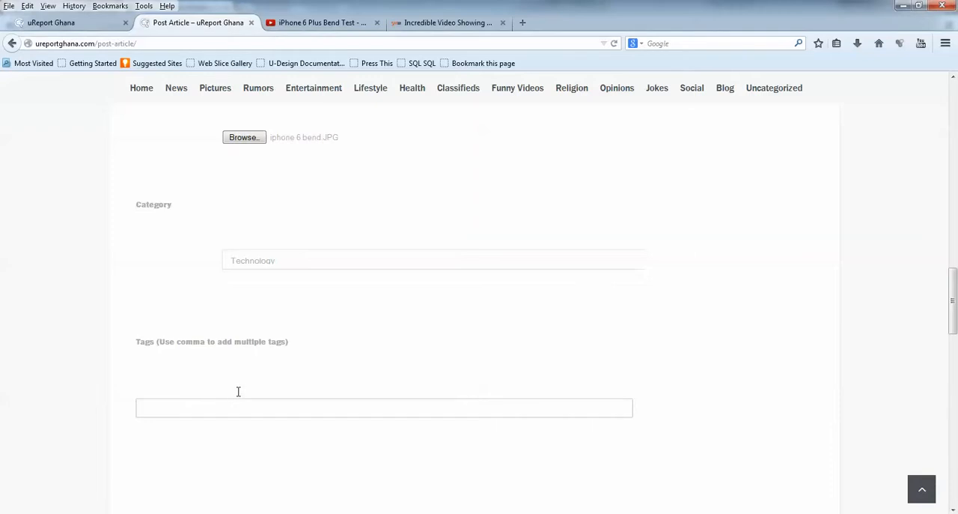
pyautogui.moveTo(245, 407)
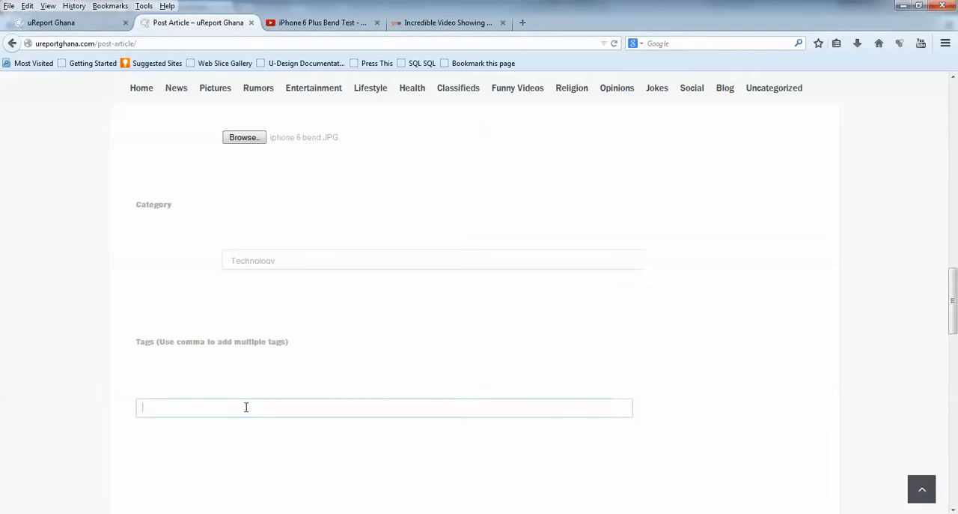
# Fill the Tags field with the suggested list: iphone 6, apple phone, ipad, iphone 5
pyautogui.click(246, 407)
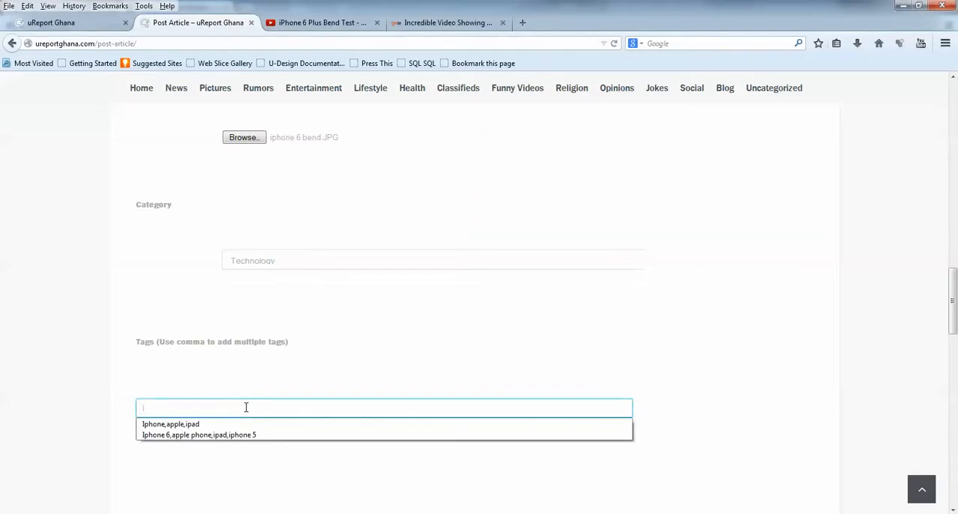
pyautogui.moveTo(199, 434)
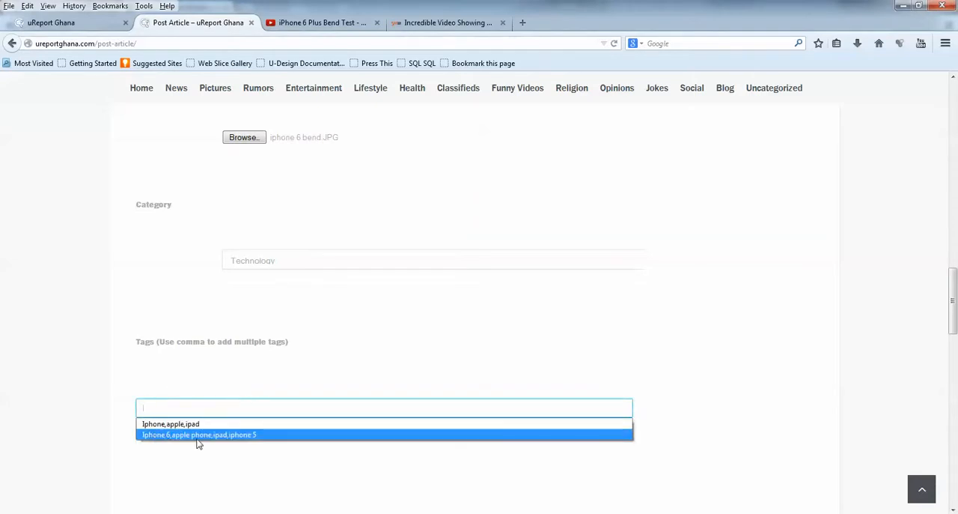
pyautogui.moveTo(252, 438)
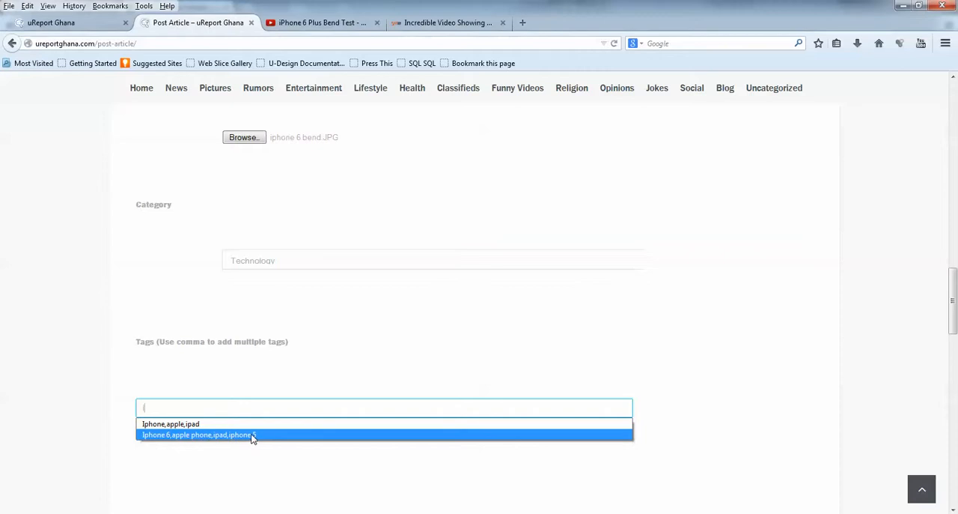
pyautogui.click(196, 435)
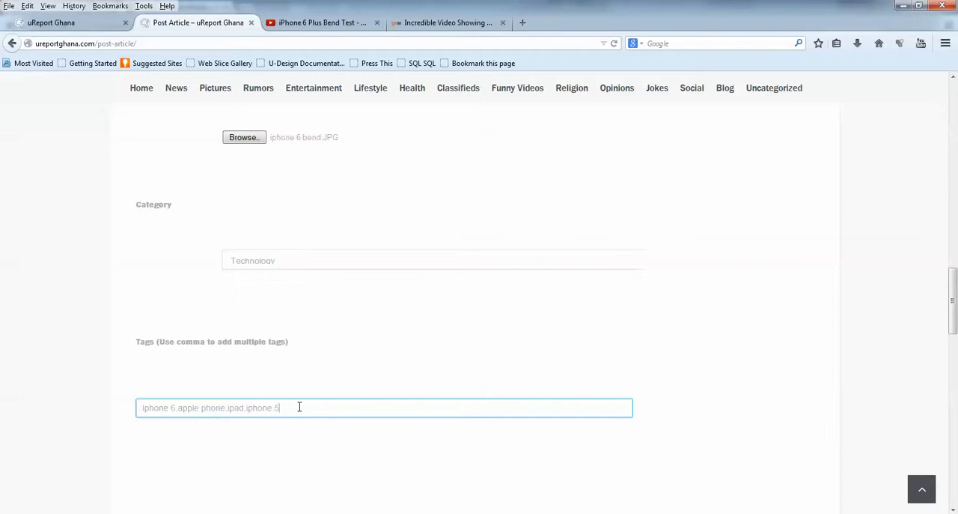
# Answer the anti-spam sum with 8 and submit the completed post
pyautogui.scroll(-3)
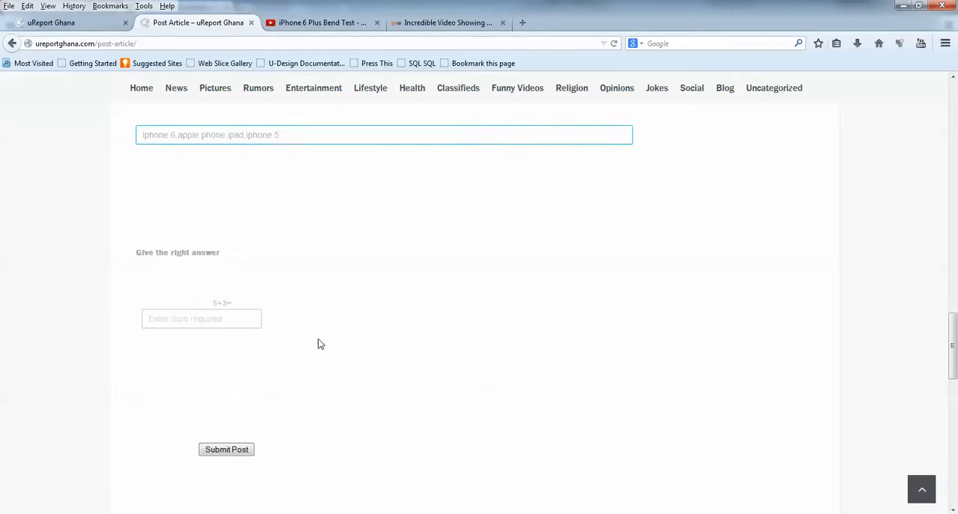
pyautogui.click(201, 317)
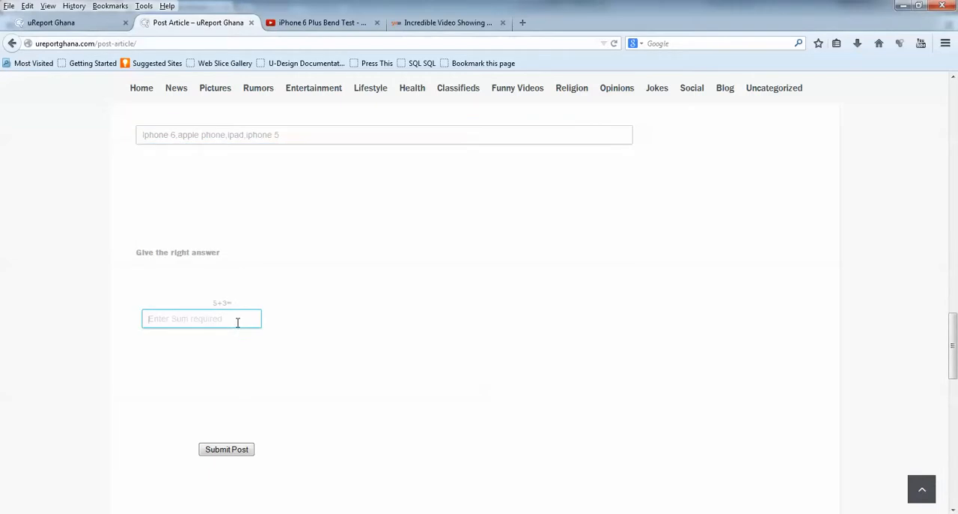
pyautogui.moveTo(209, 302)
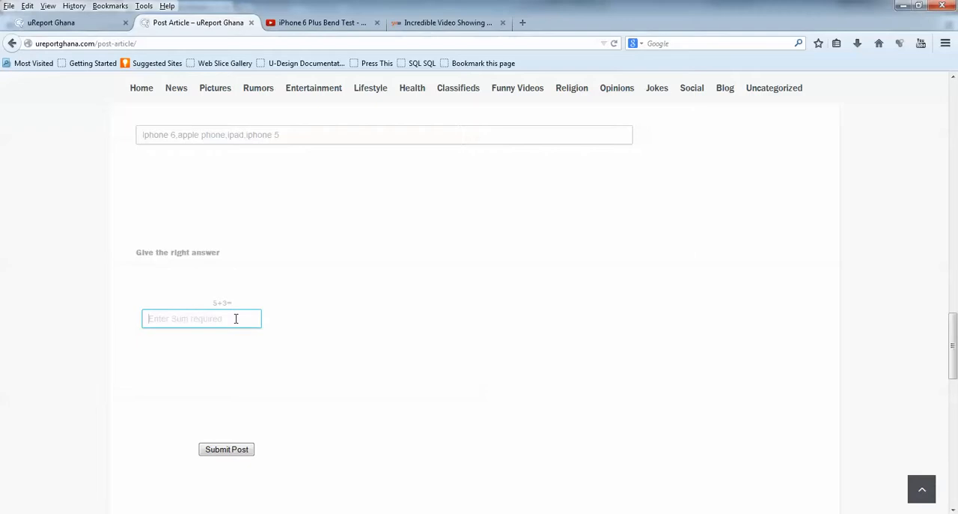
pyautogui.write('8')
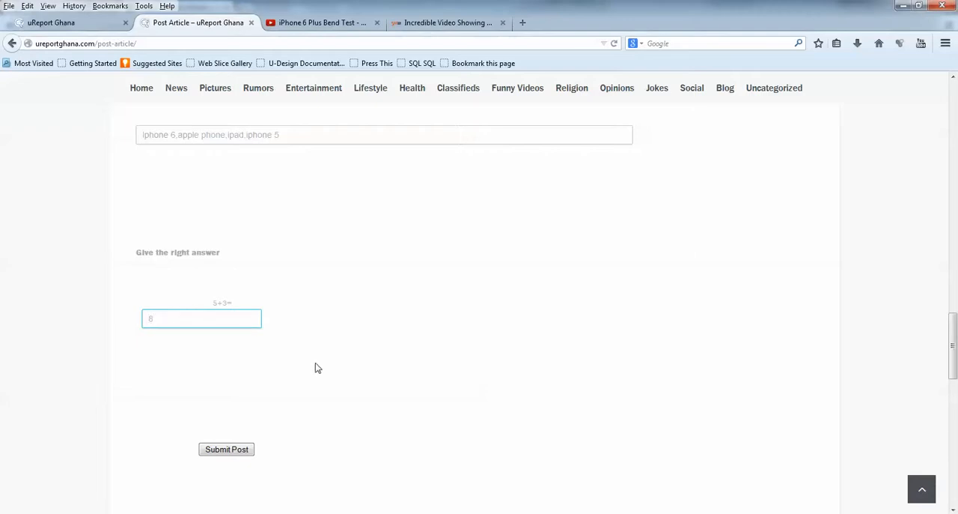
pyautogui.click(226, 449)
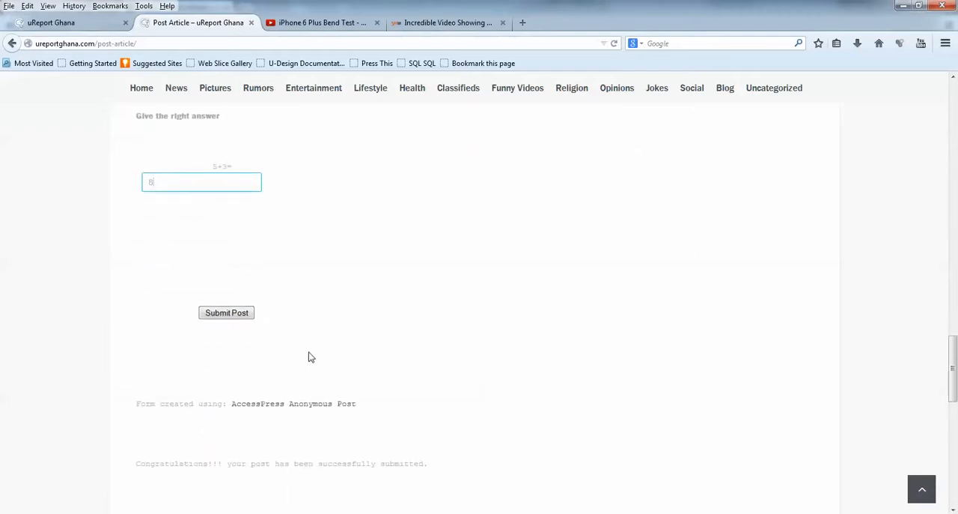
pyautogui.moveTo(189, 283)
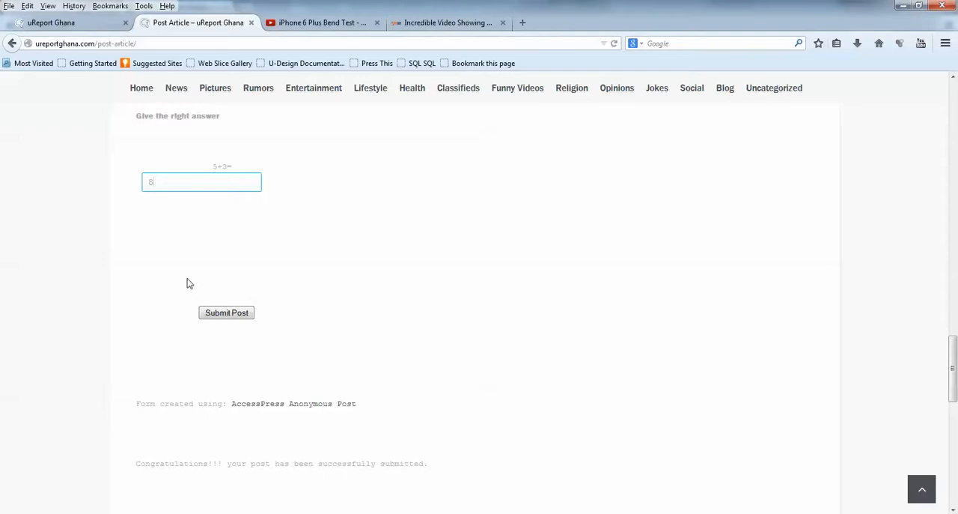
pyautogui.moveTo(237, 352)
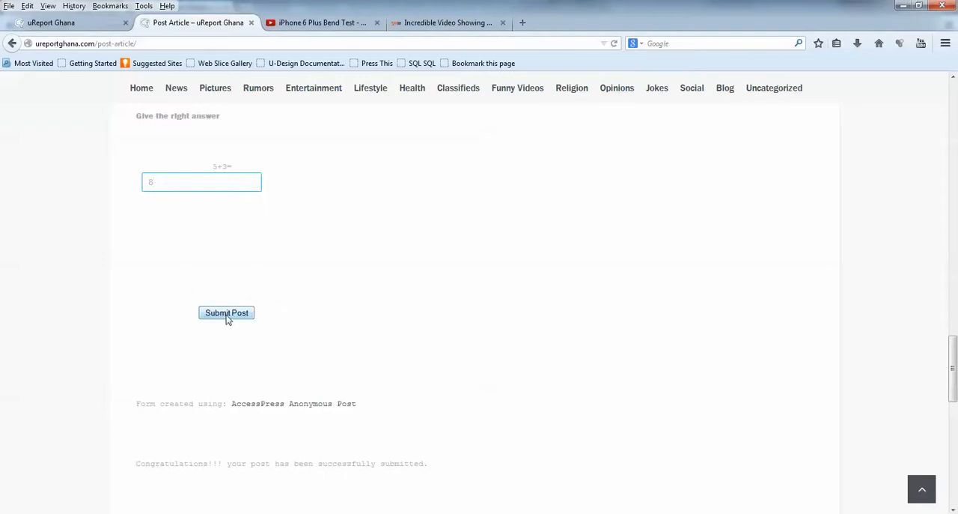
pyautogui.click(226, 311)
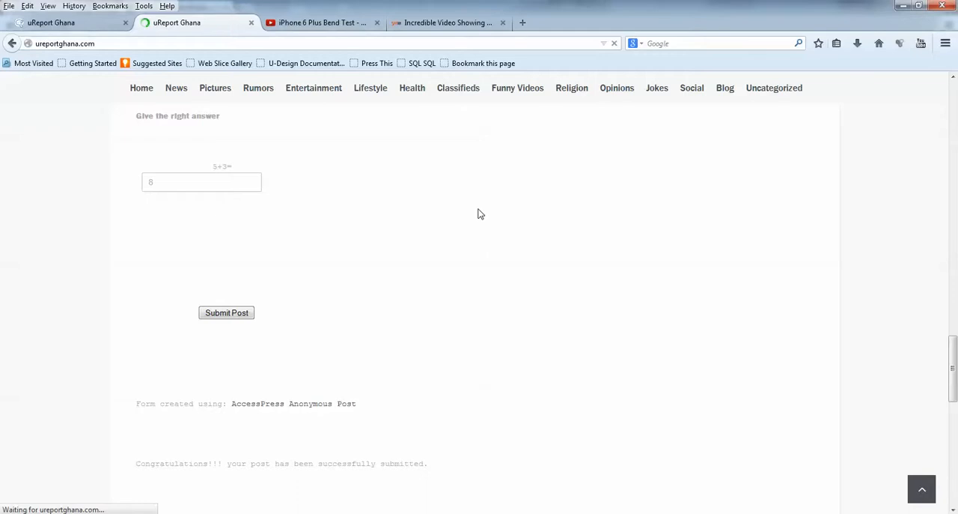
# Return to the home page and scroll to Latest Posts, where Iphone 6 Bend Test now tops the list
pyautogui.click(226, 311)
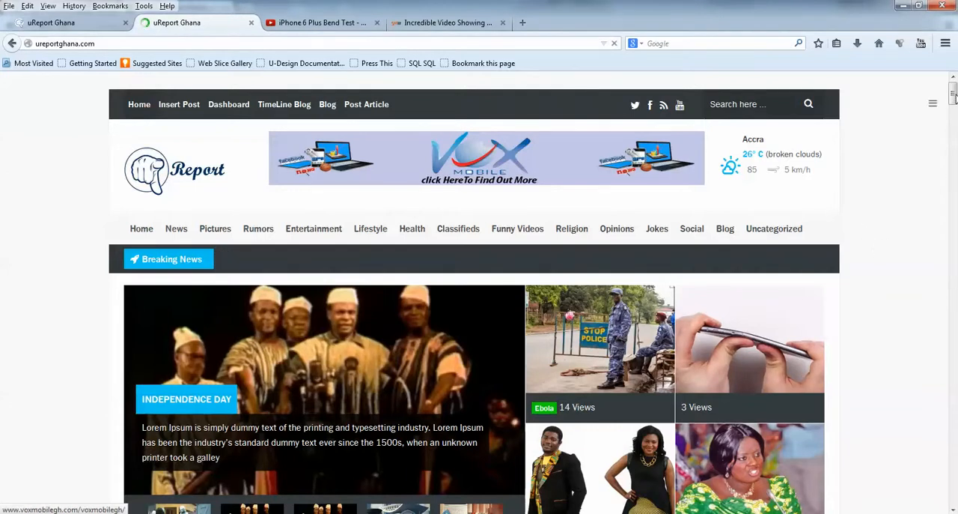
pyautogui.scroll(-3)
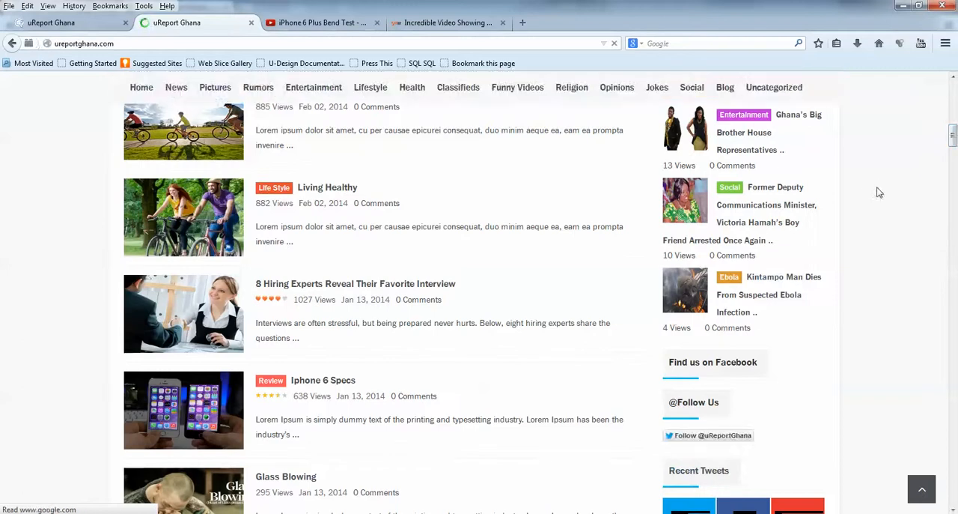
pyautogui.moveTo(788, 203)
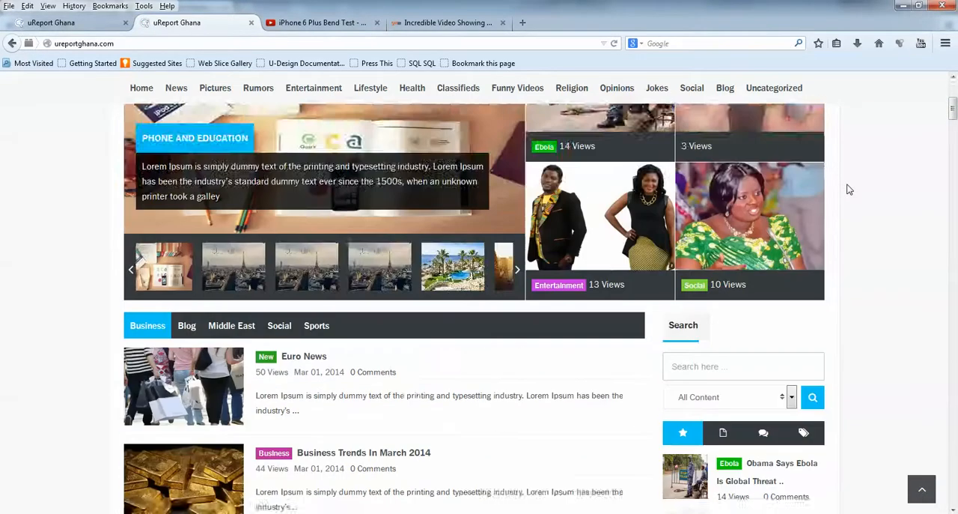
pyautogui.scroll(3)
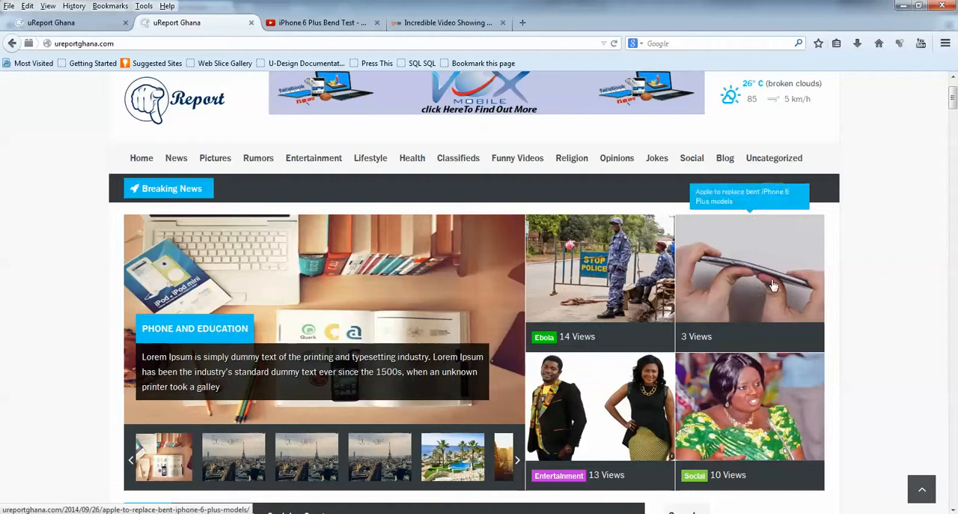
pyautogui.moveTo(842, 280)
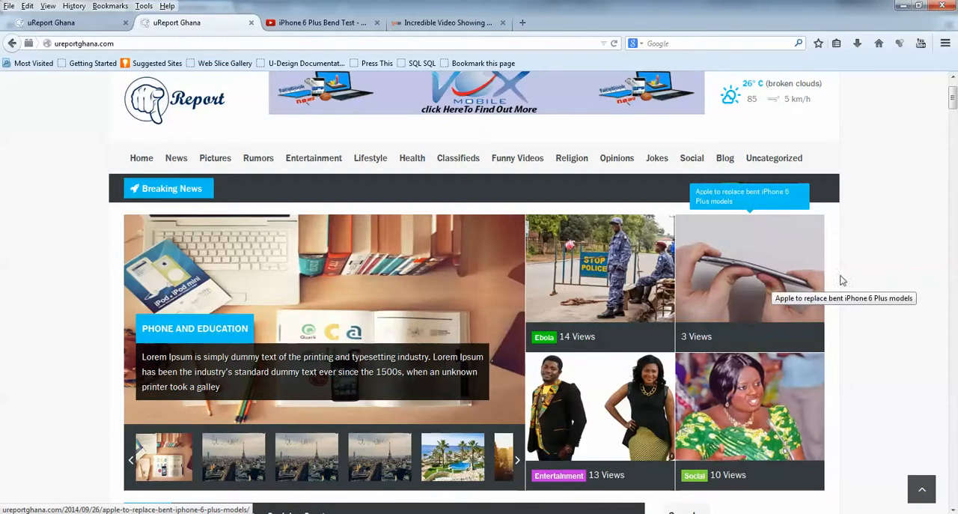
pyautogui.scroll(-3)
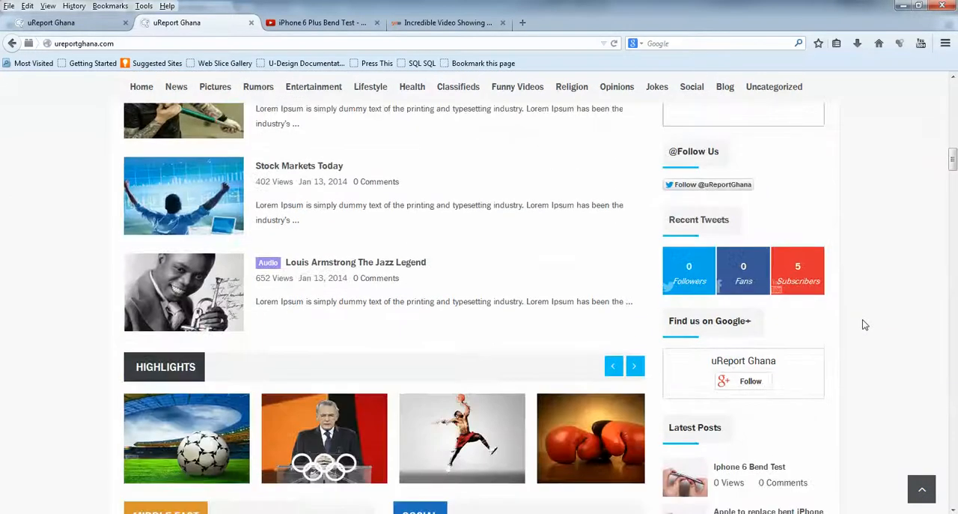
pyautogui.scroll(-3)
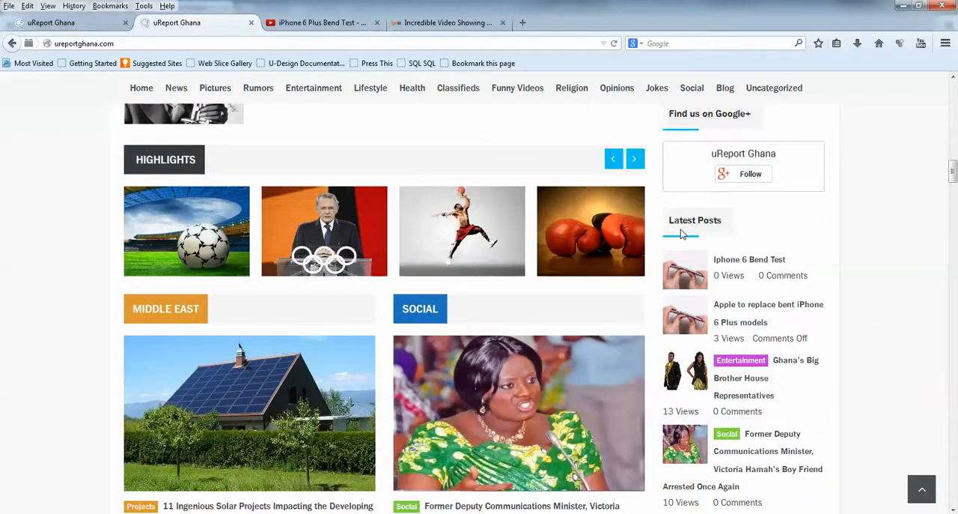
pyautogui.moveTo(684, 272)
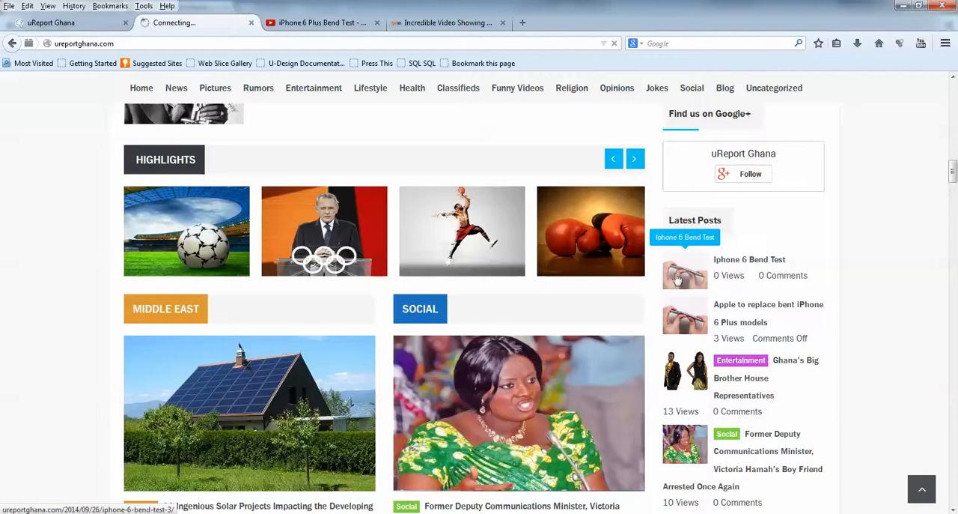
# View the Iphone 6 Bend Test post from Latest Posts and start its embedded bend test video
pyautogui.click(686, 273)
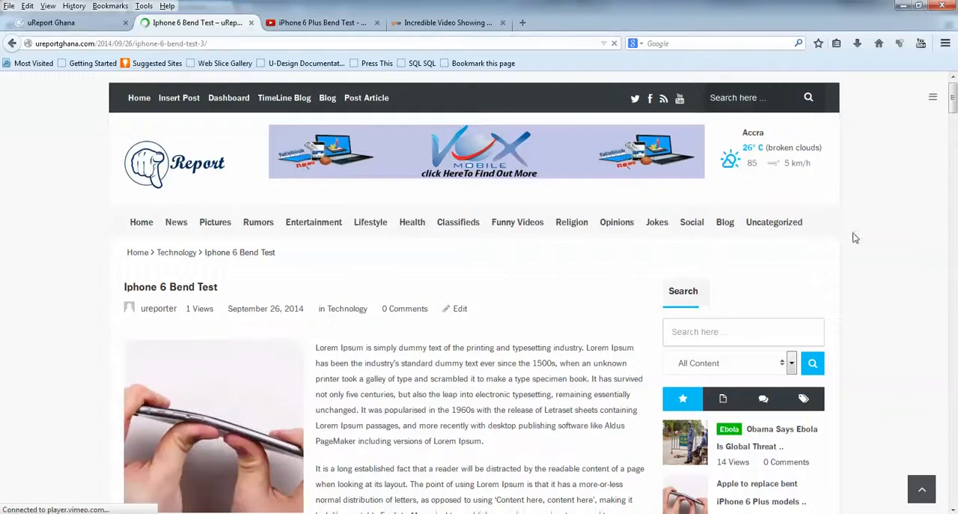
pyautogui.scroll(-3)
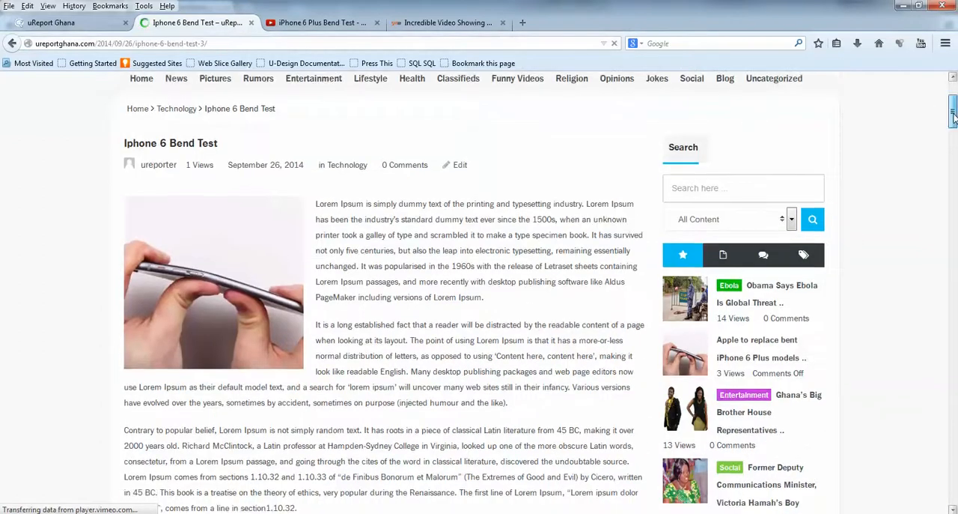
pyautogui.scroll(-3)
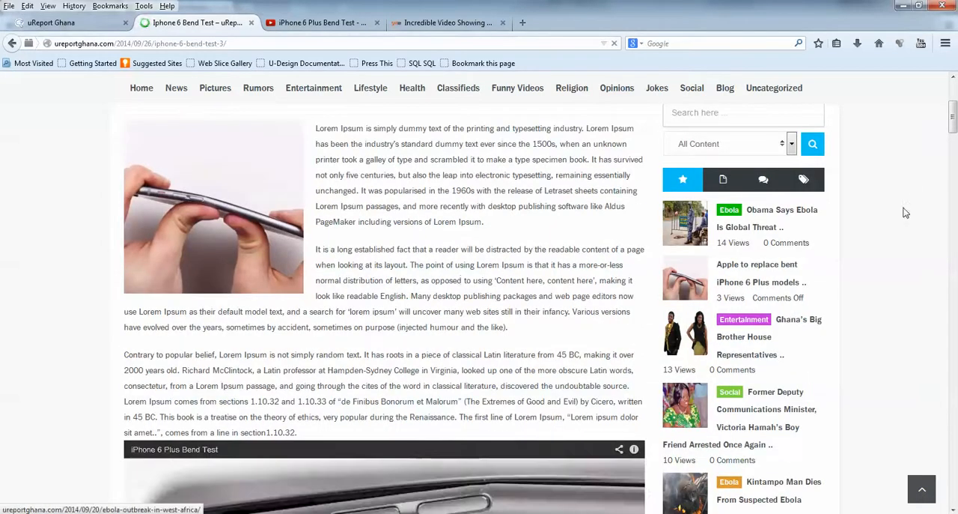
pyautogui.scroll(-3)
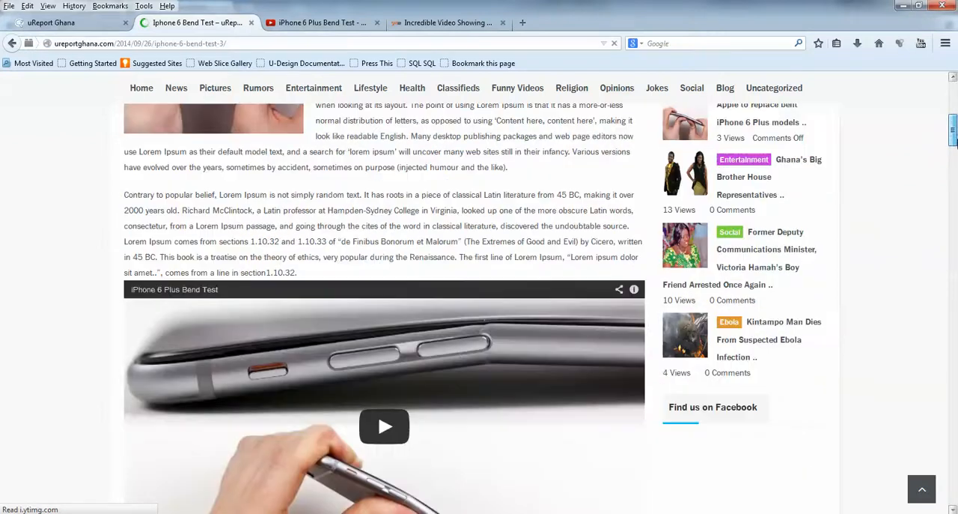
pyautogui.scroll(-3)
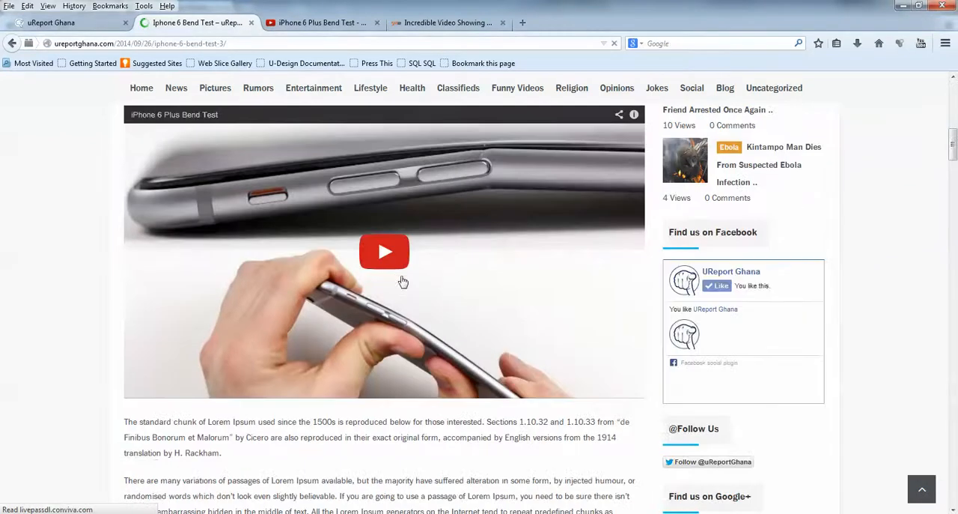
pyautogui.moveTo(476, 297)
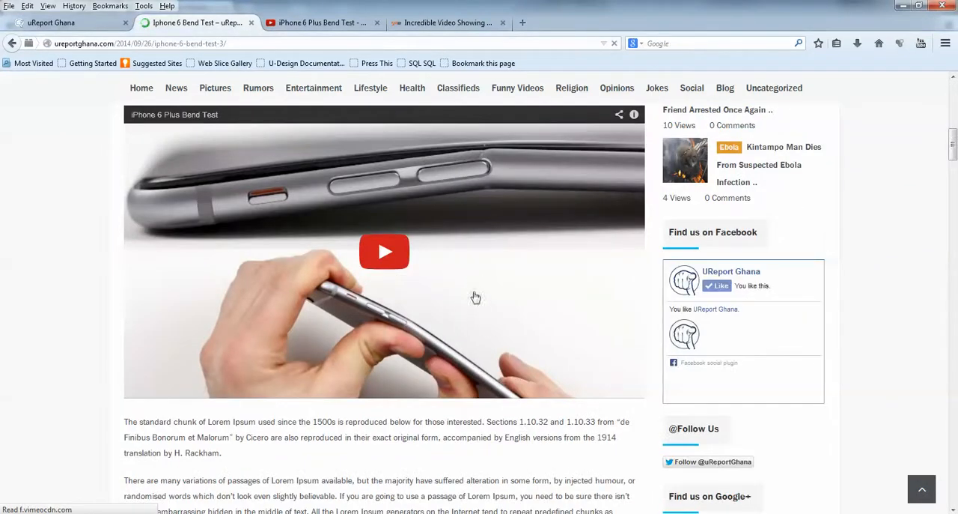
pyautogui.click(383, 252)
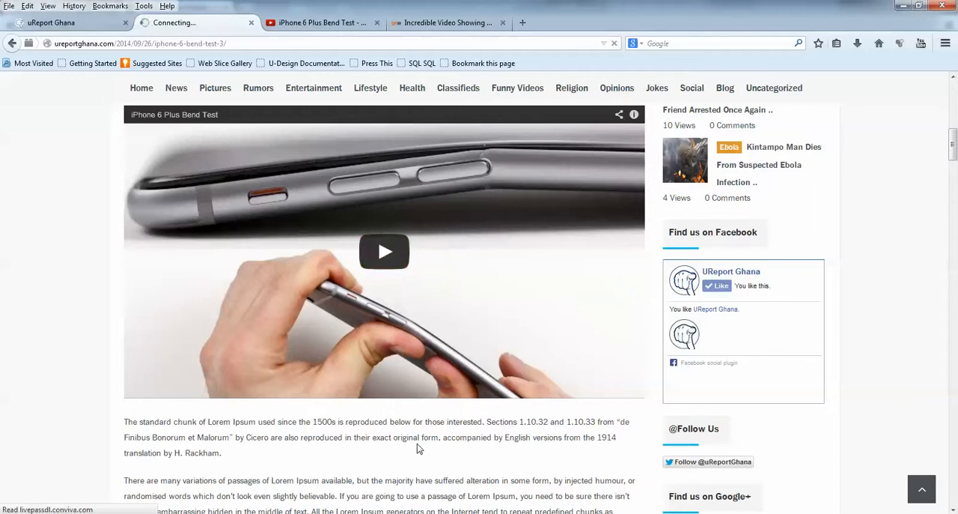
pyautogui.scroll(-3)
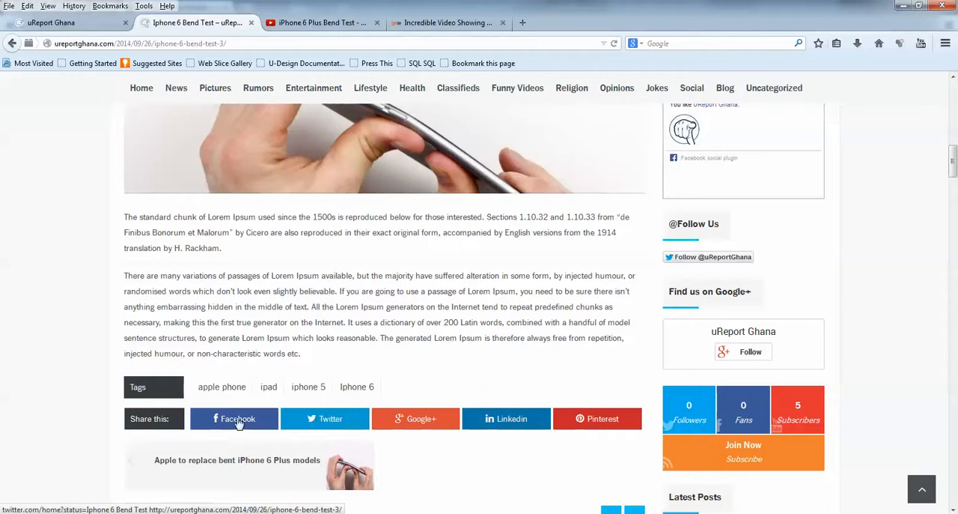
pyautogui.moveTo(506, 419)
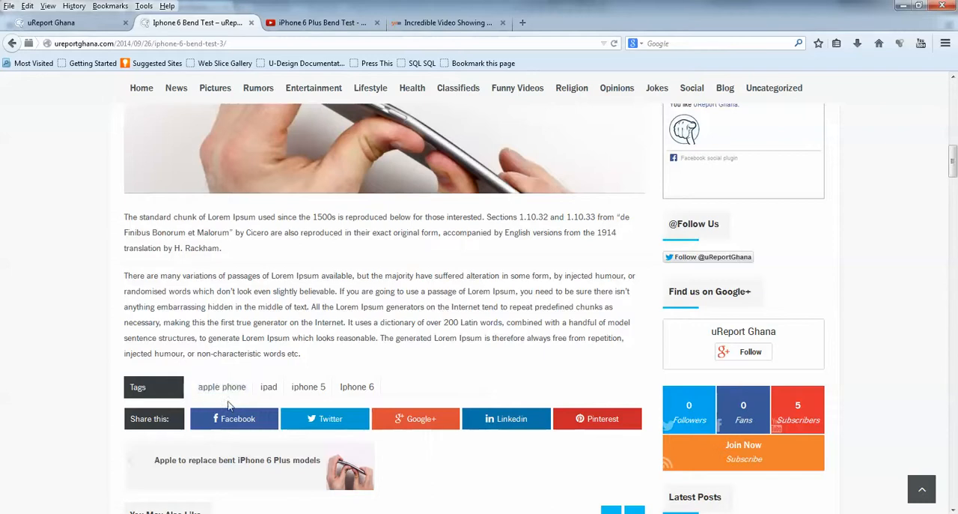
pyautogui.moveTo(402, 387)
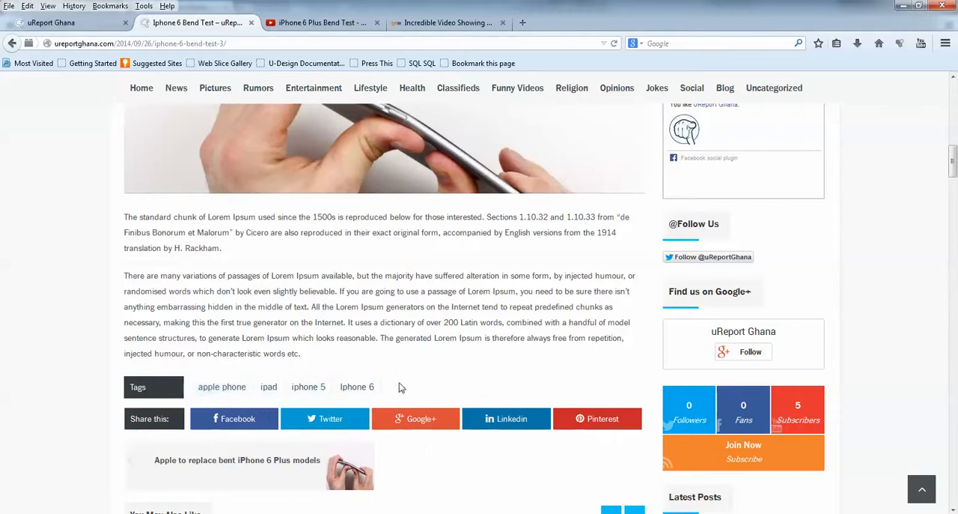
pyautogui.moveTo(358, 389)
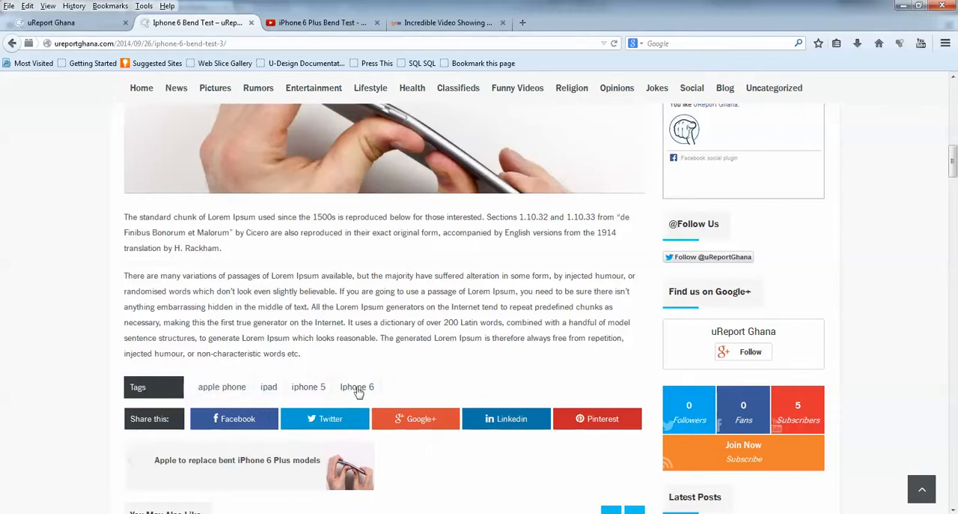
pyautogui.moveTo(222, 386)
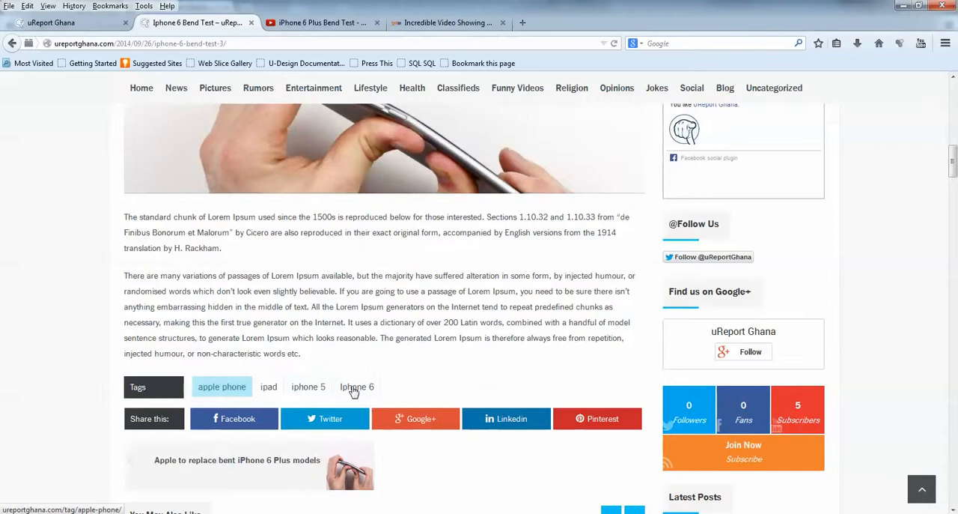
pyautogui.scroll(-3)
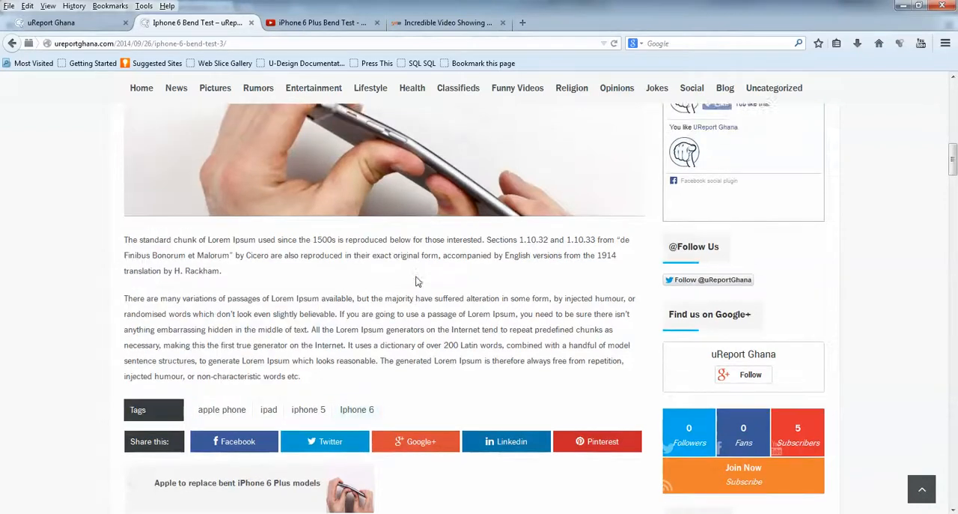
pyautogui.scroll(-3)
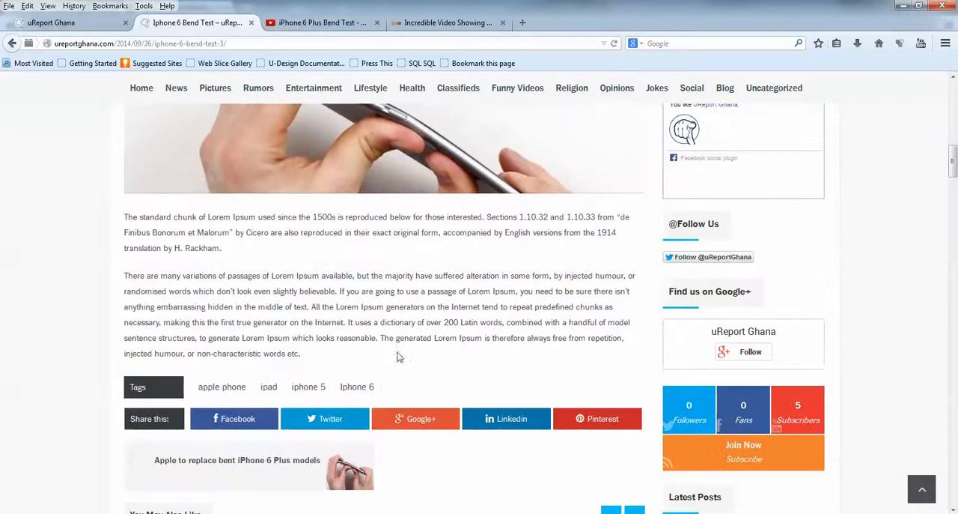
pyautogui.scroll(-3)
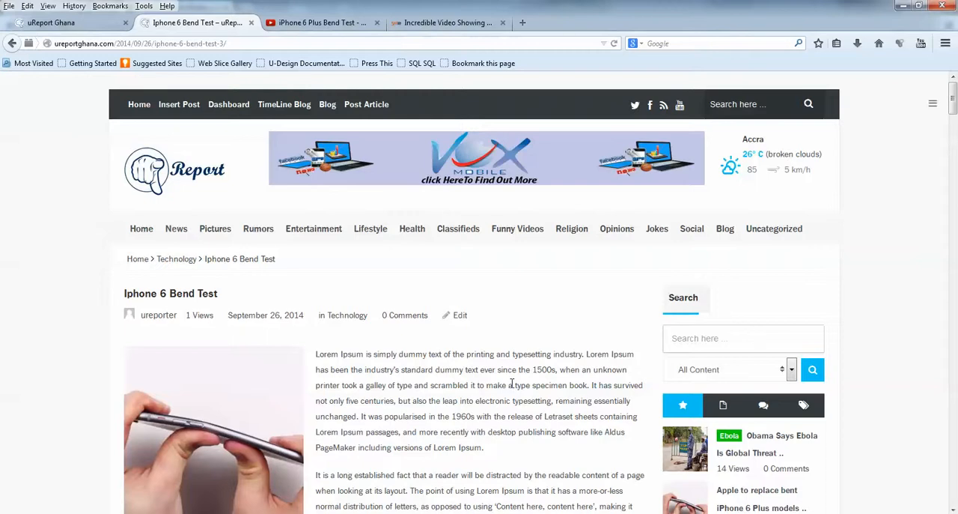
pyautogui.moveTo(548, 417)
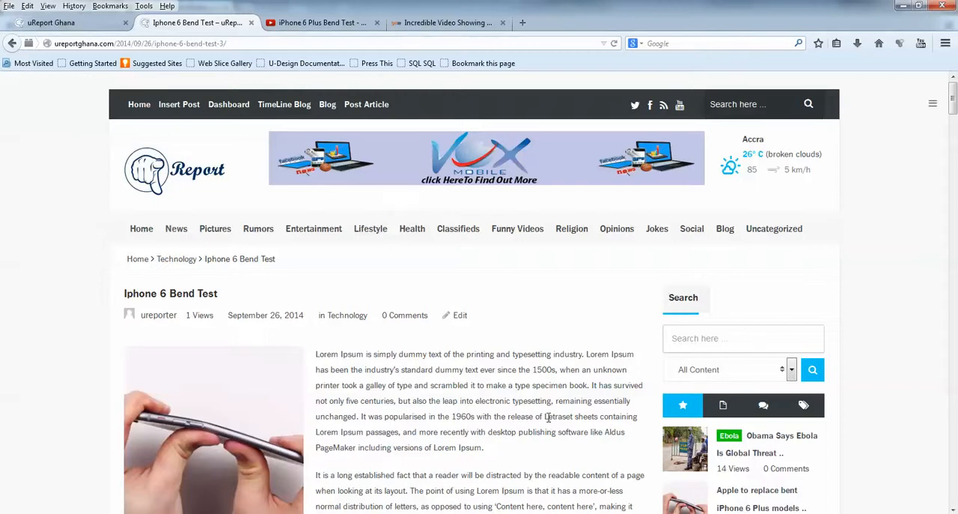
pyautogui.moveTo(901, 479)
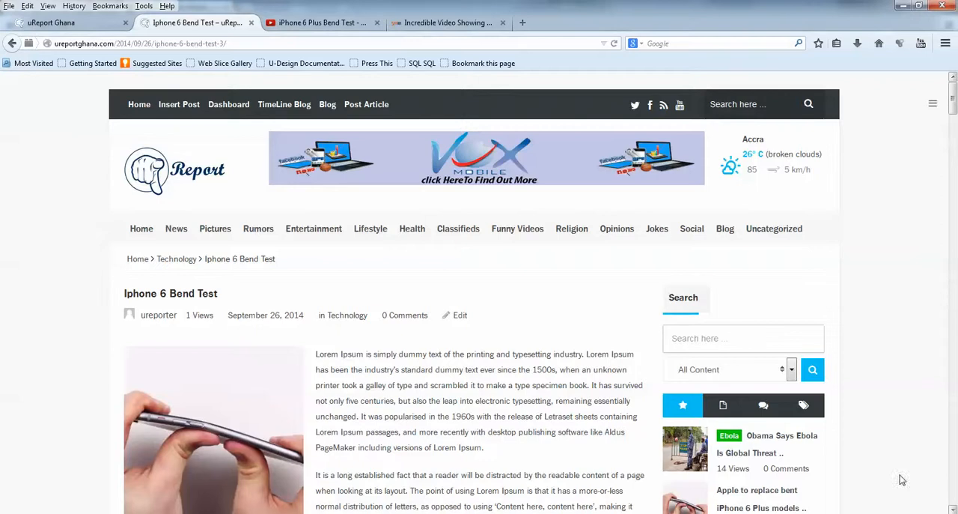